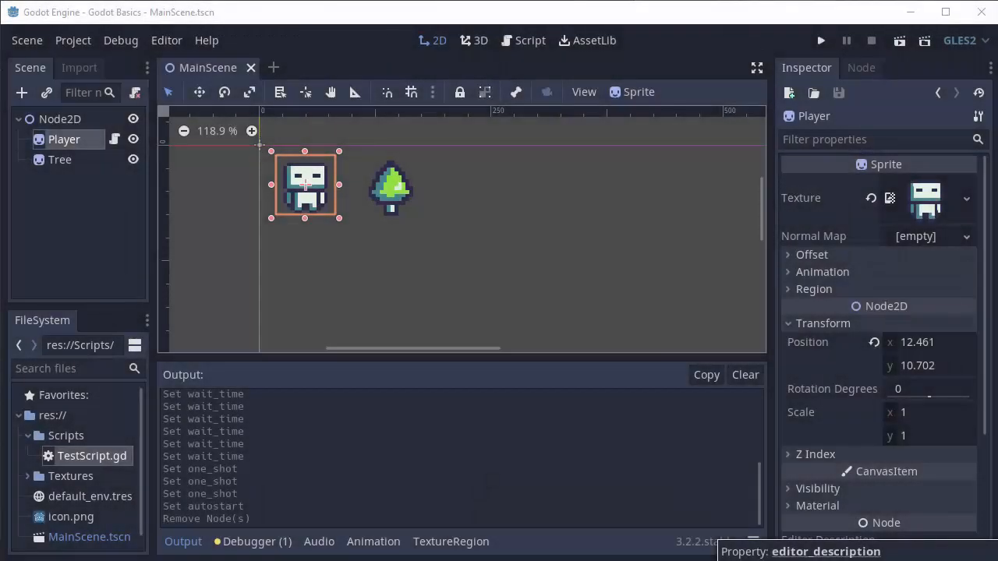
{"action": "mouse_move", "coordinate": [404, 251]}
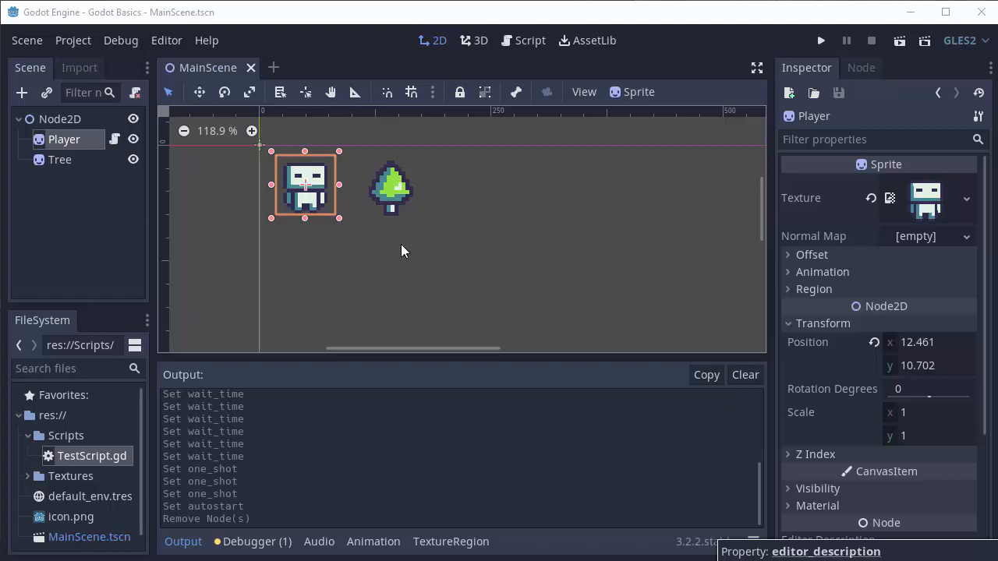
Add a Timer node as a child of the Player sprite in MainScene
{"action": "left_click", "coordinate": [59, 119]}
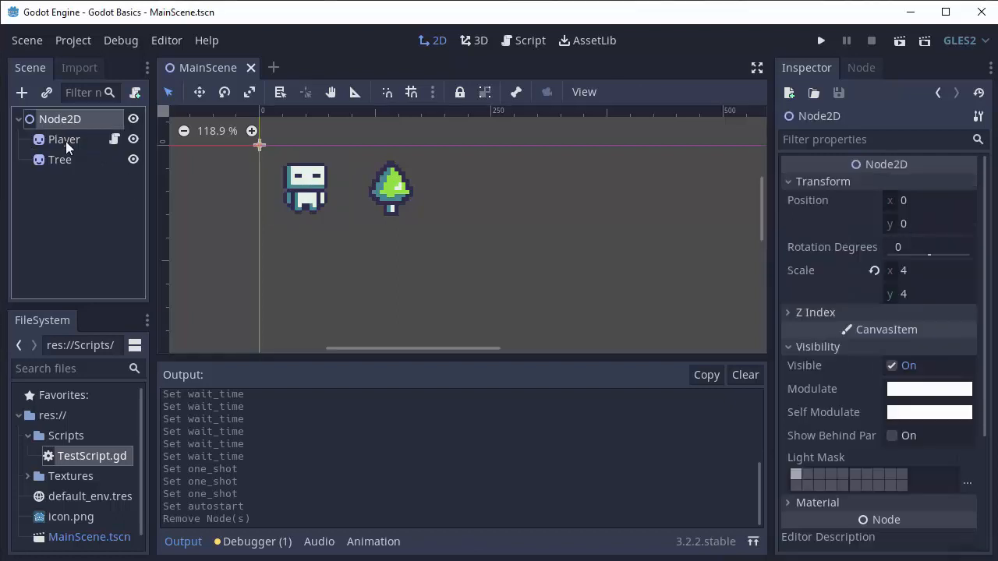
{"action": "left_click", "coordinate": [64, 138]}
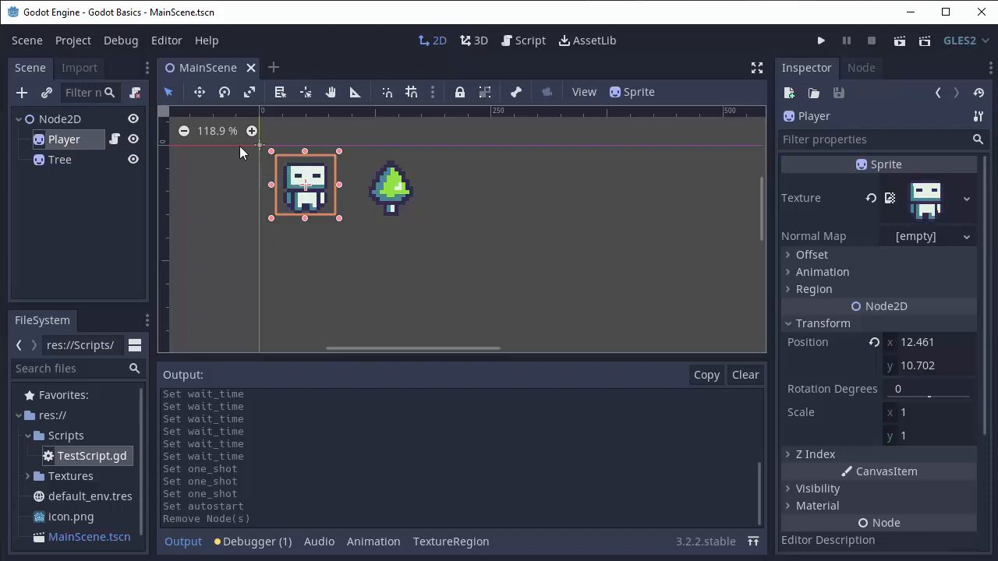
{"action": "mouse_move", "coordinate": [131, 185]}
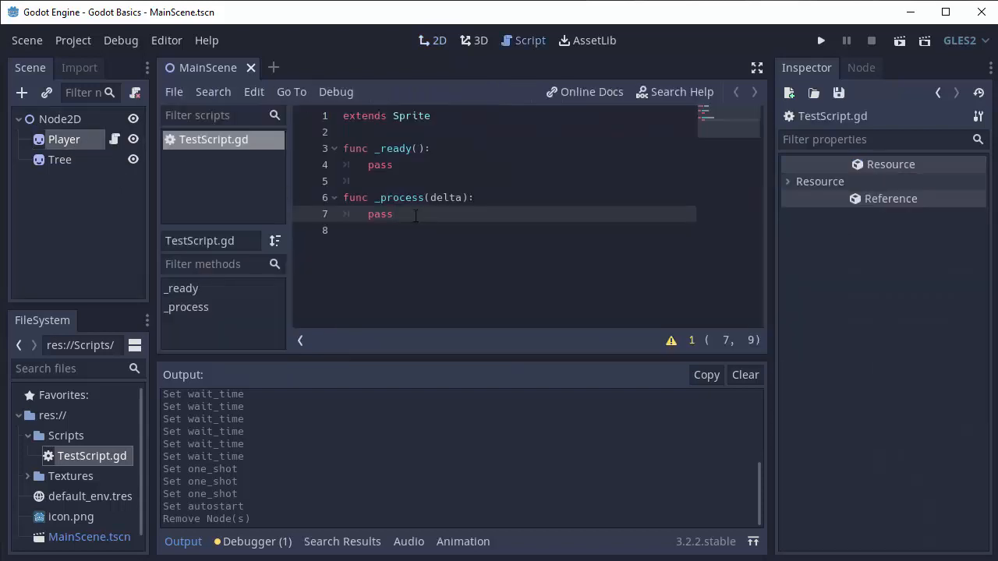
{"action": "left_click", "coordinate": [443, 196]}
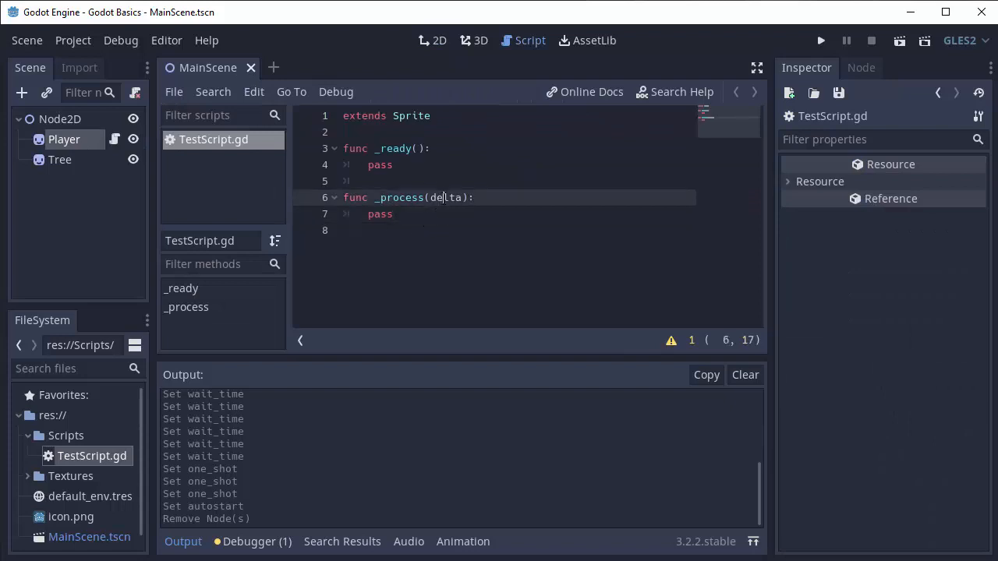
{"action": "left_click", "coordinate": [392, 215]}
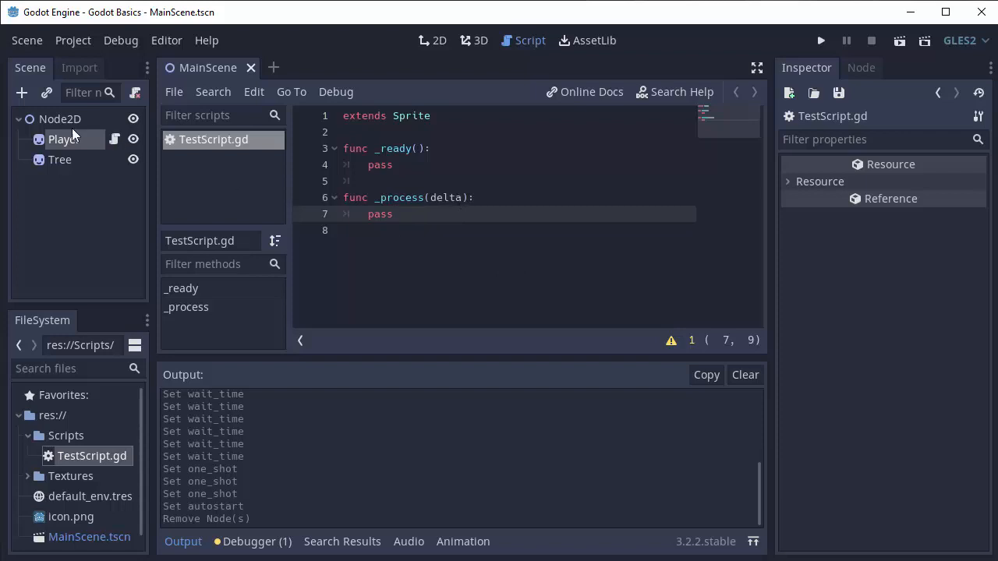
{"action": "left_click", "coordinate": [63, 138]}
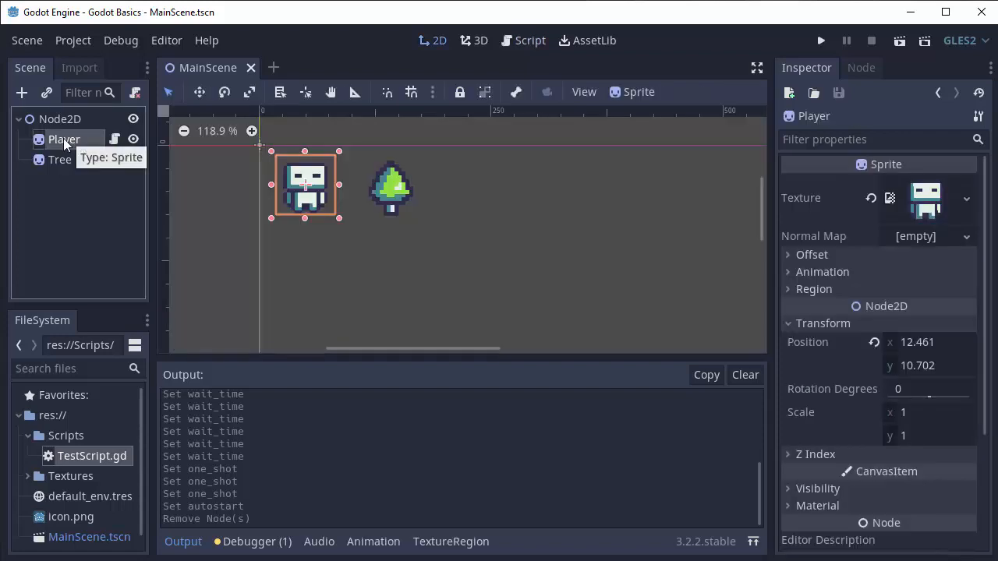
{"action": "right_click", "coordinate": [62, 139]}
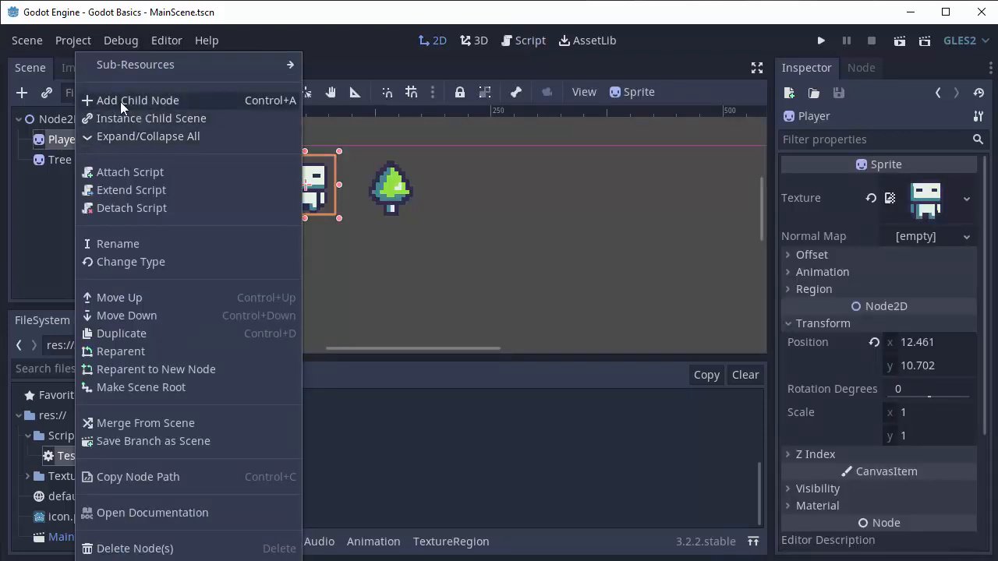
{"action": "left_click", "coordinate": [137, 100]}
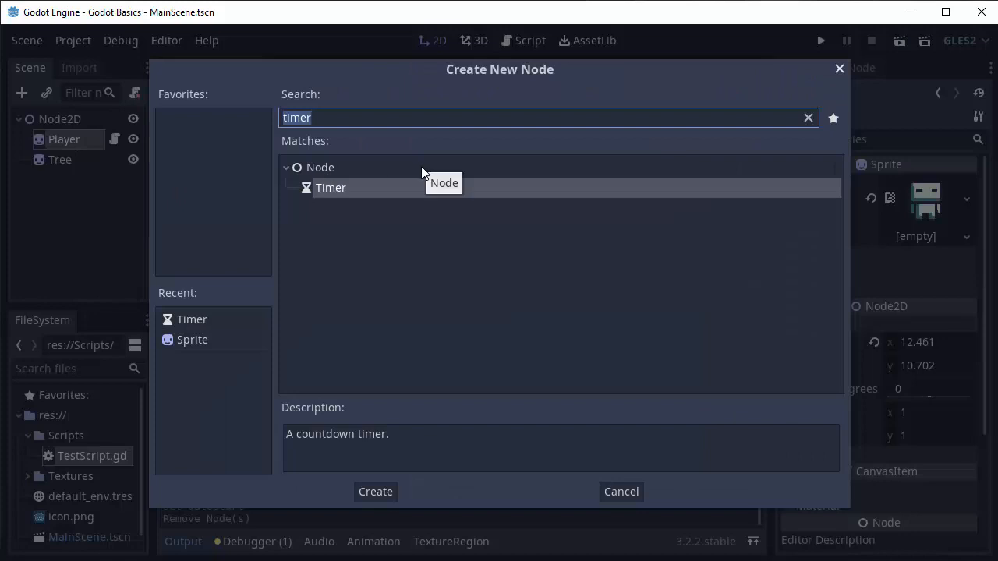
{"action": "left_click", "coordinate": [374, 491]}
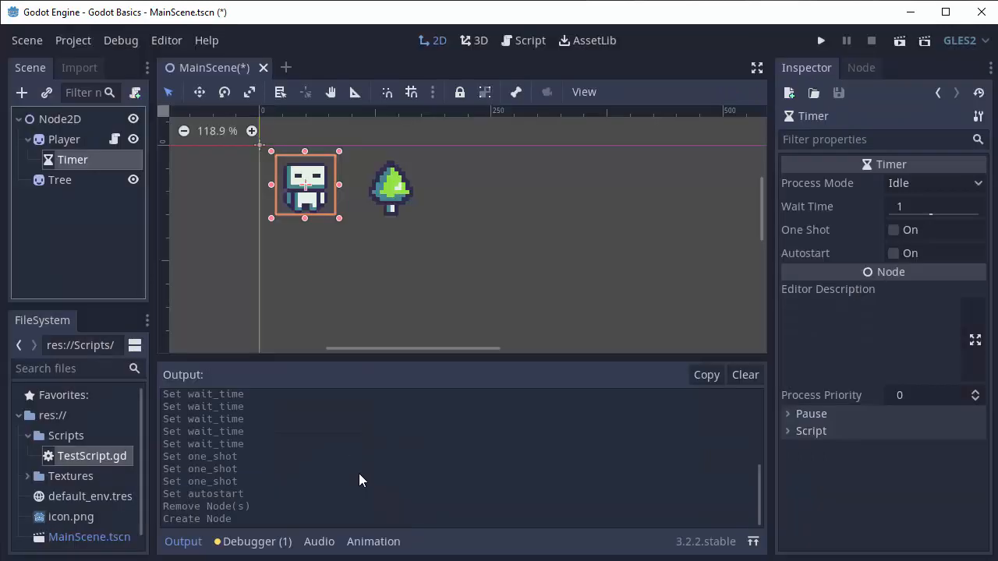
Give the Timer a 2-second wait time with One Shot and Autostart enabled
{"action": "left_click", "coordinate": [246, 200]}
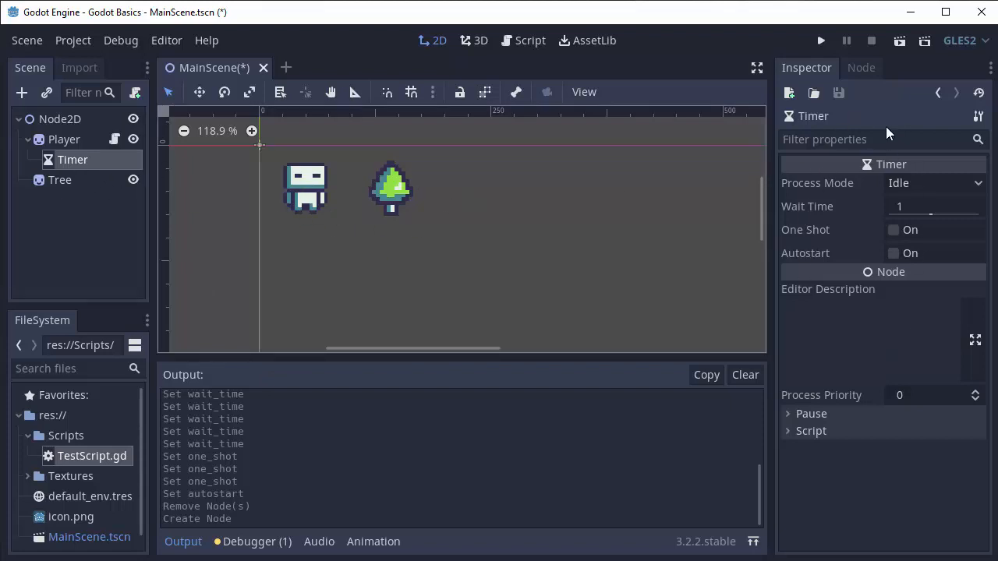
{"action": "mouse_move", "coordinate": [873, 211]}
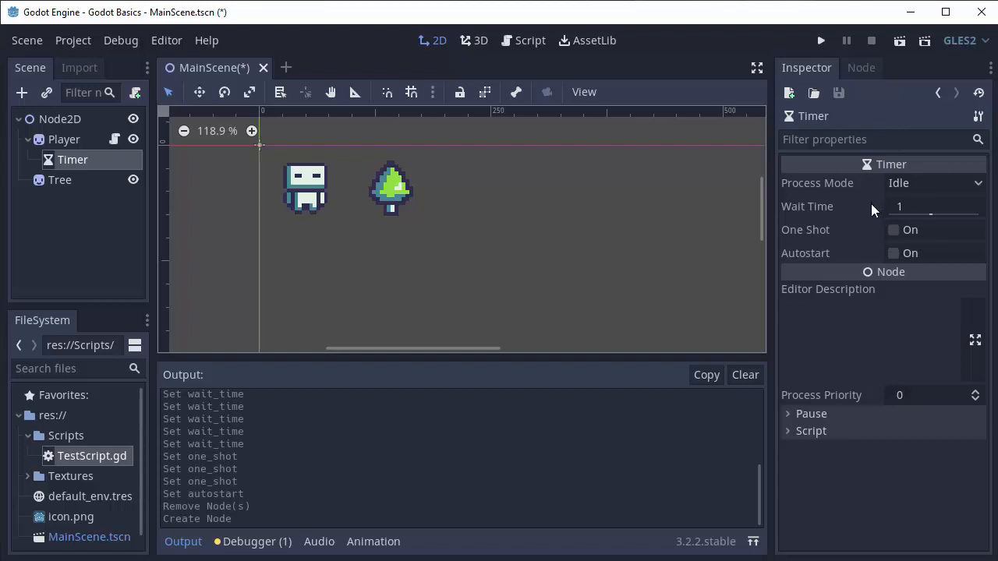
{"action": "mouse_move", "coordinate": [823, 200]}
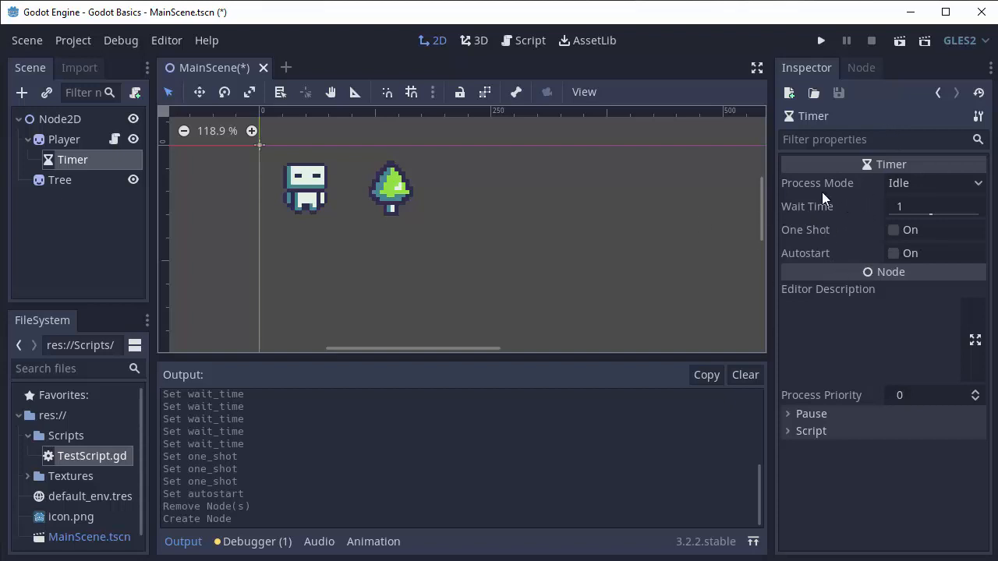
{"action": "mouse_move", "coordinate": [692, 218]}
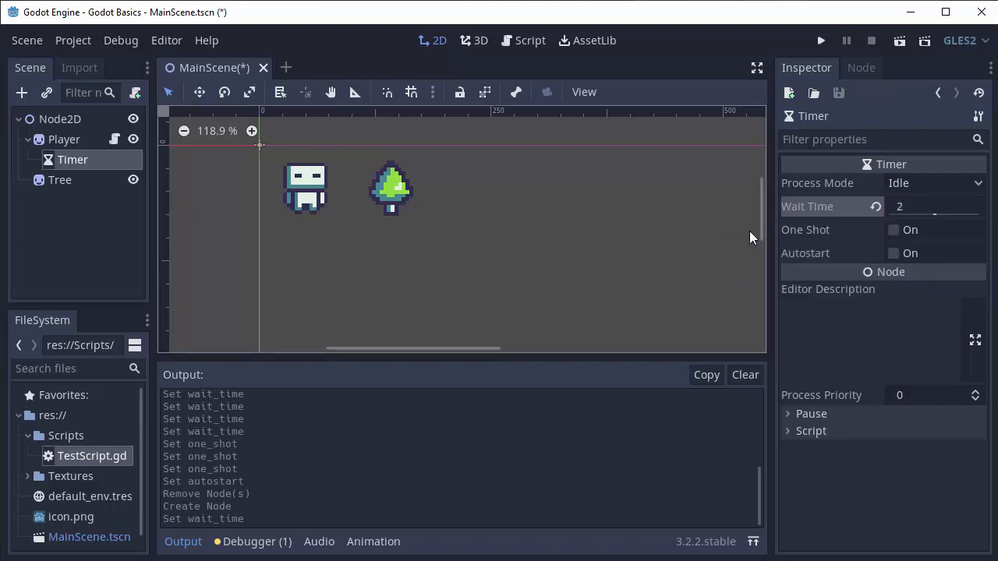
{"action": "mouse_move", "coordinate": [659, 209]}
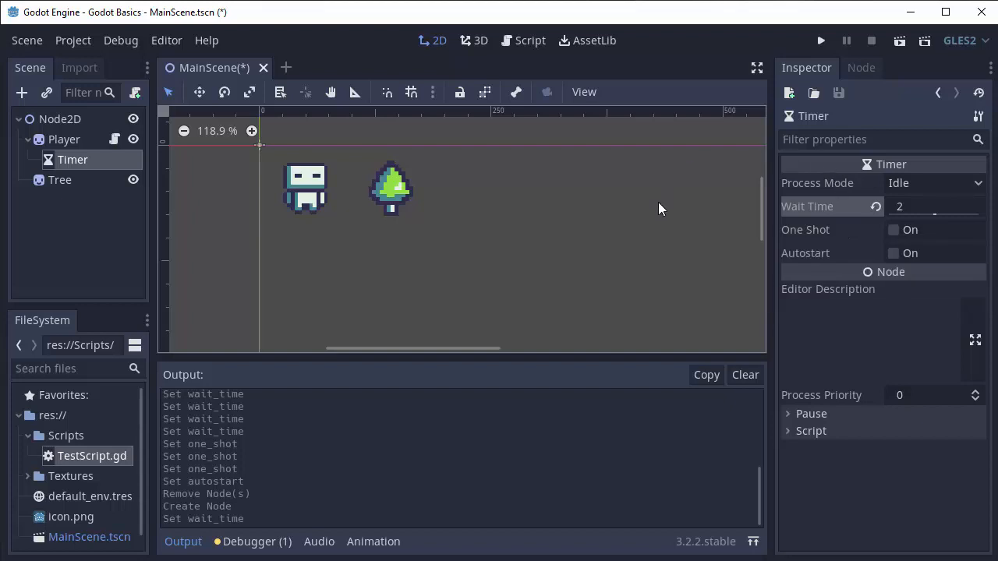
{"action": "mouse_move", "coordinate": [770, 225]}
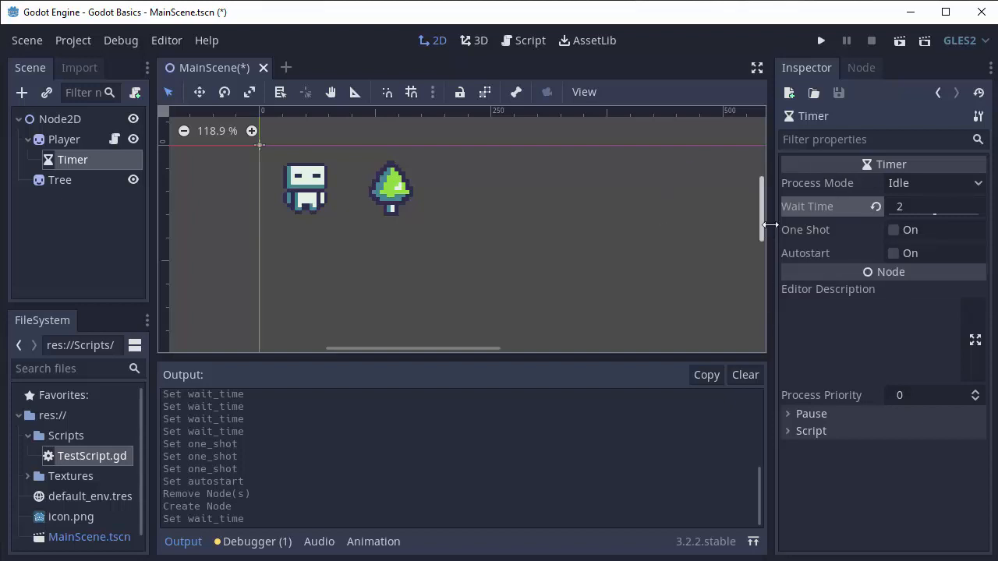
{"action": "mouse_move", "coordinate": [667, 244]}
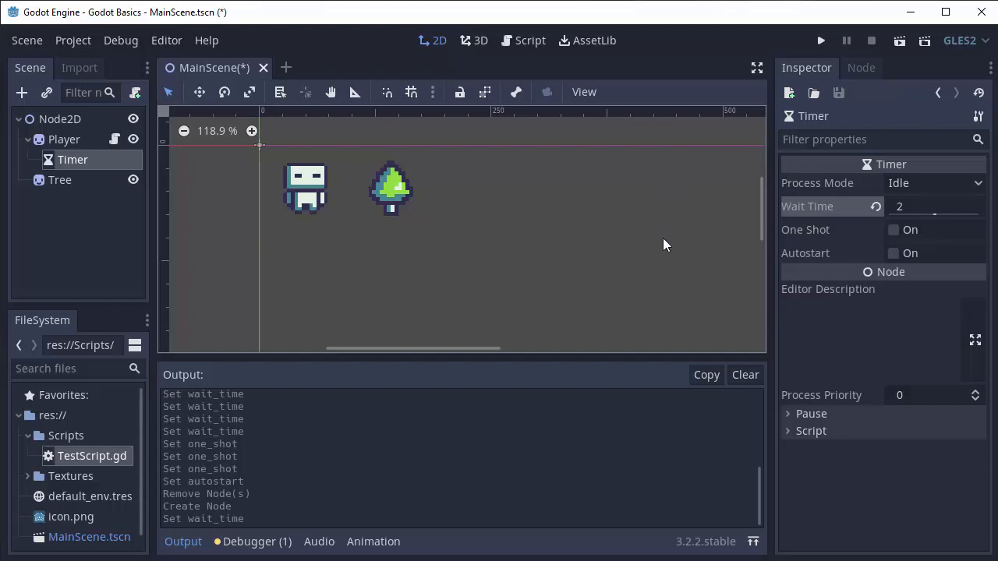
{"action": "mouse_move", "coordinate": [893, 234]}
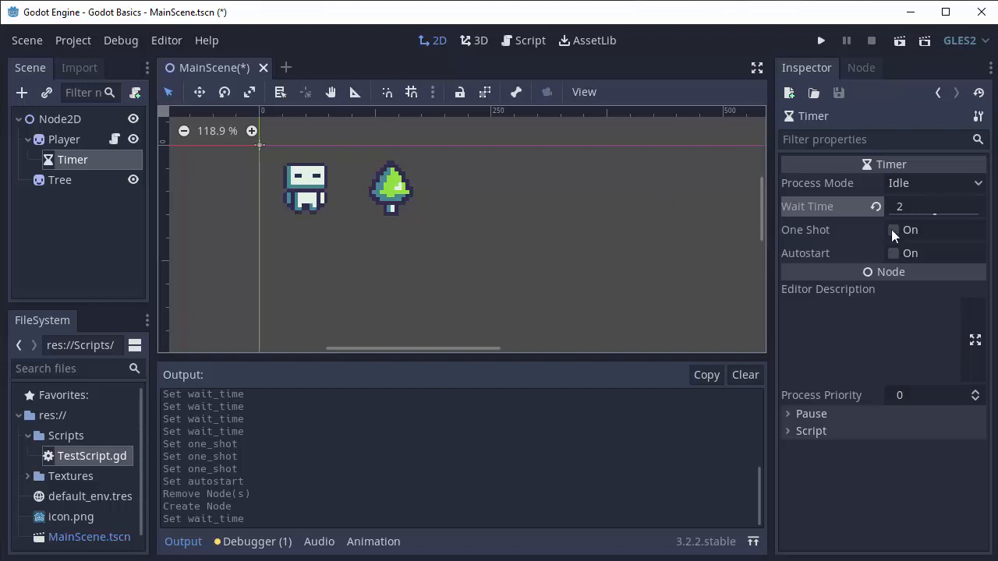
{"action": "left_click", "coordinate": [894, 229]}
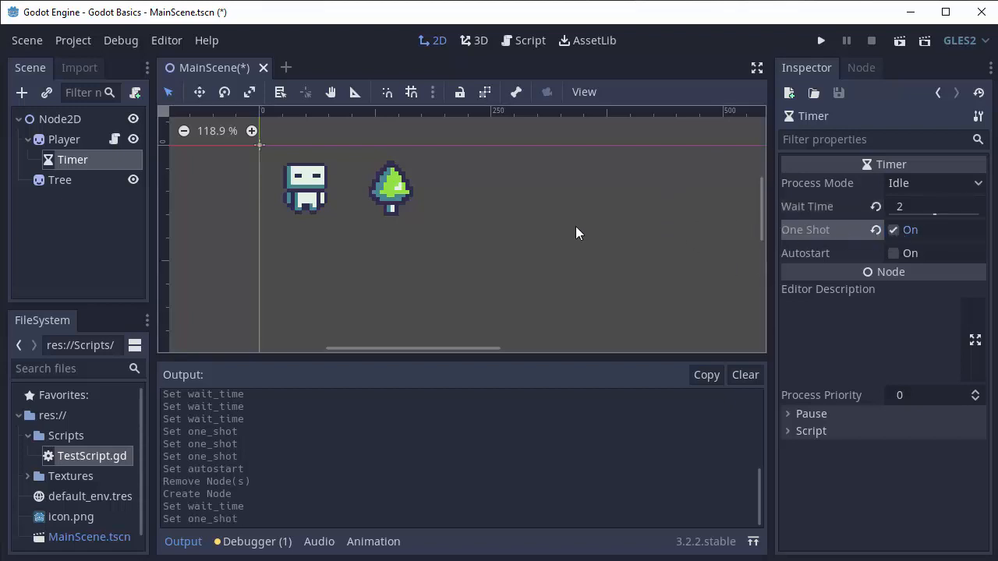
{"action": "mouse_move", "coordinate": [676, 237]}
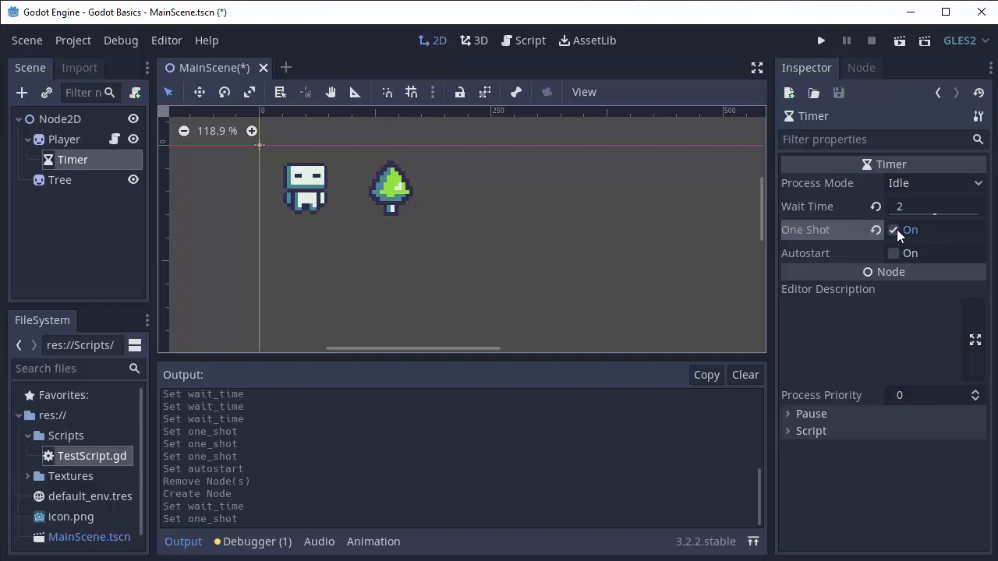
{"action": "mouse_move", "coordinate": [882, 259]}
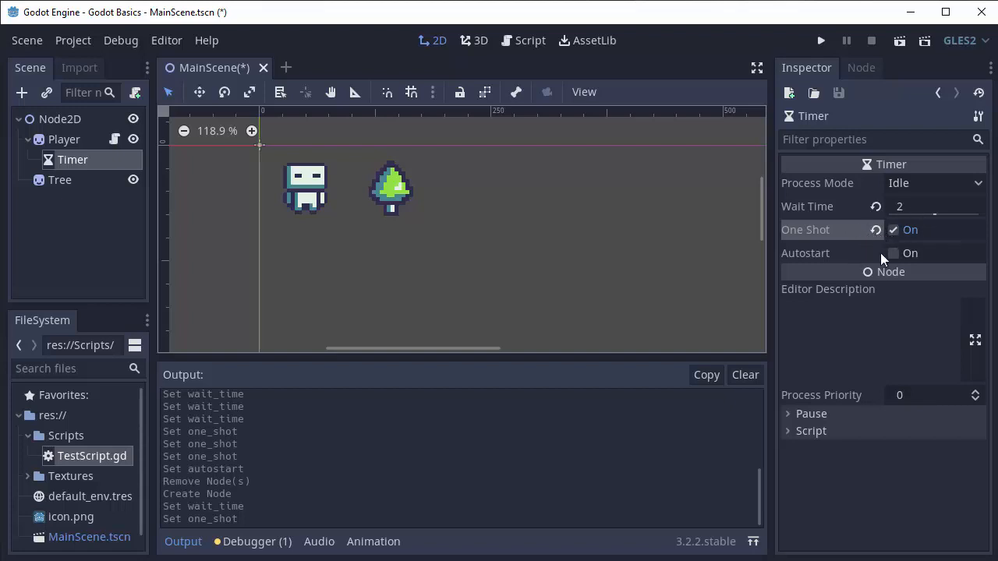
{"action": "left_click", "coordinate": [893, 253]}
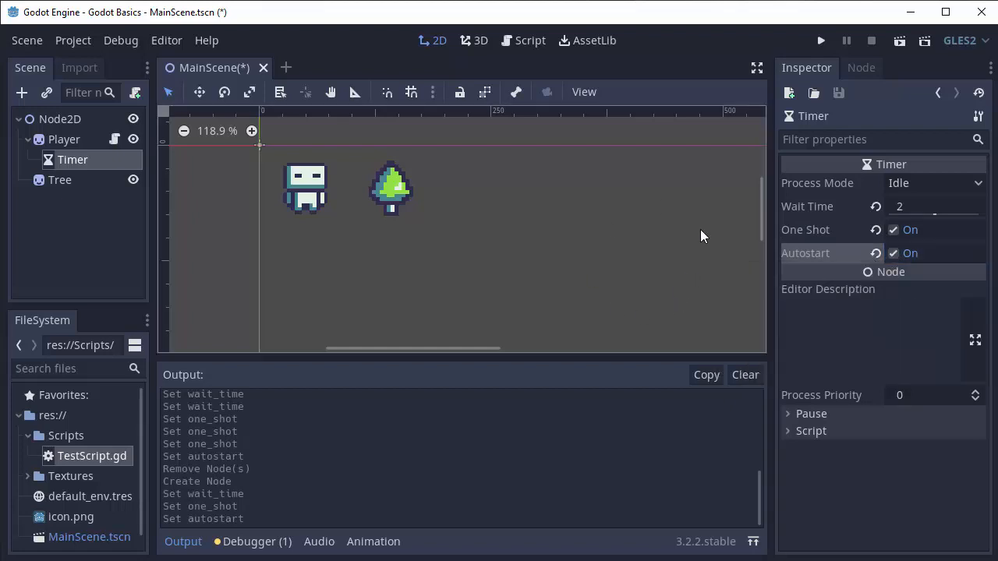
{"action": "mouse_move", "coordinate": [125, 153]}
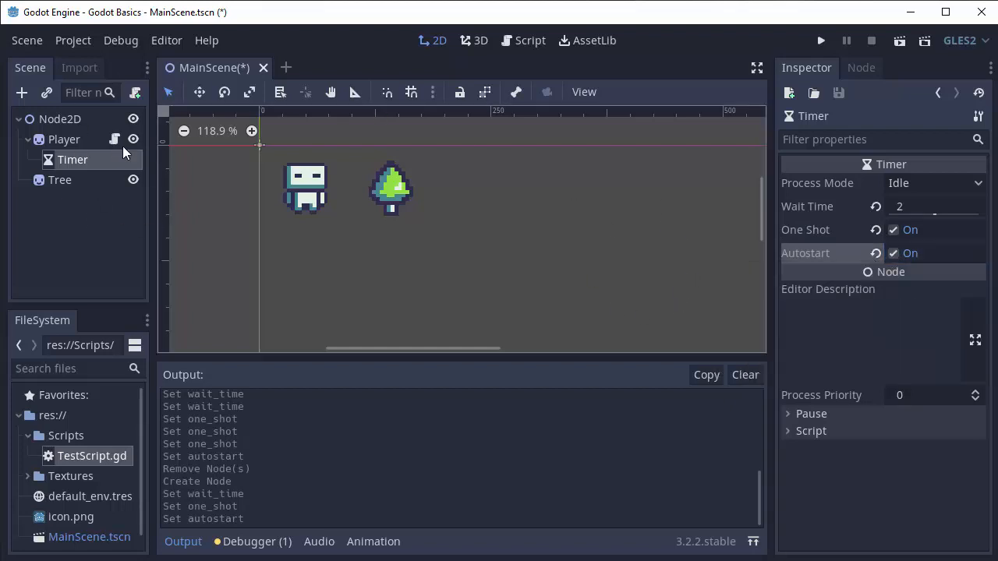
{"action": "mouse_move", "coordinate": [673, 216]}
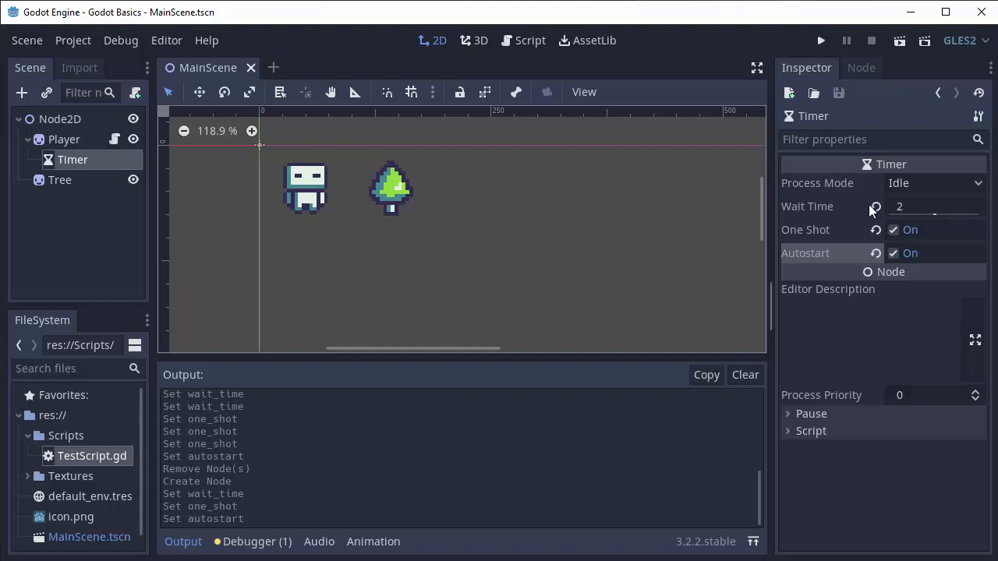
{"action": "mouse_move", "coordinate": [623, 227]}
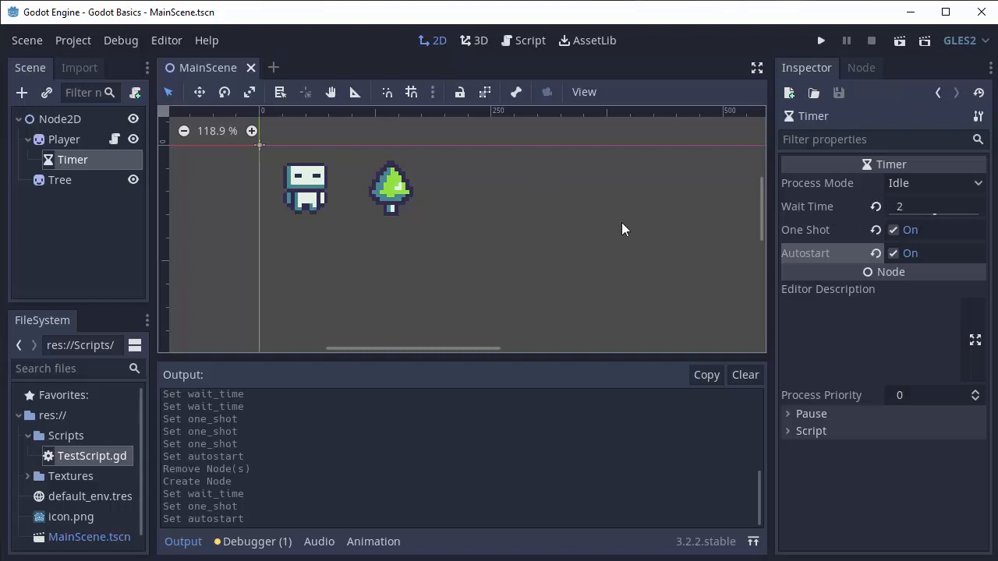
{"action": "mouse_move", "coordinate": [740, 125]}
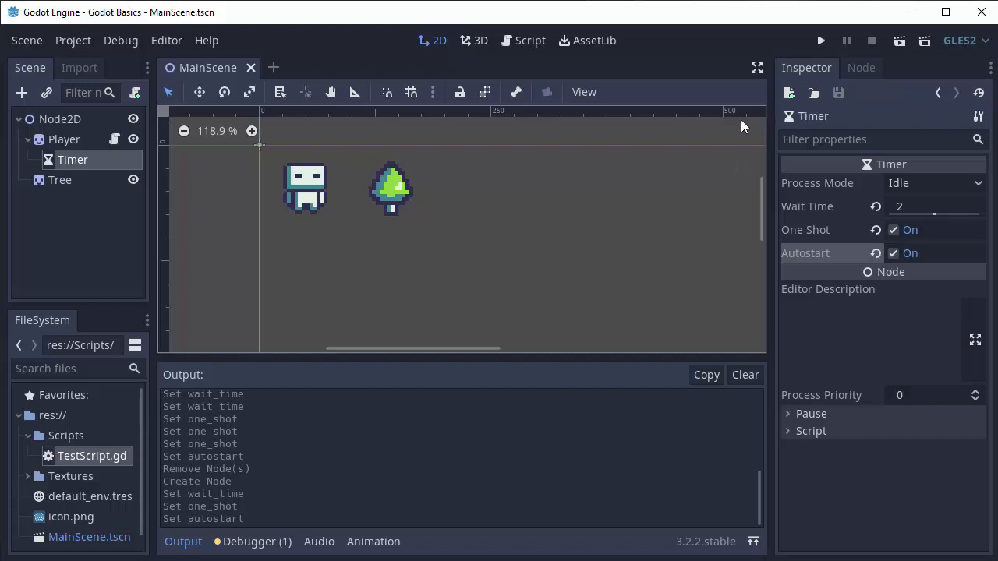
{"action": "mouse_move", "coordinate": [237, 197]}
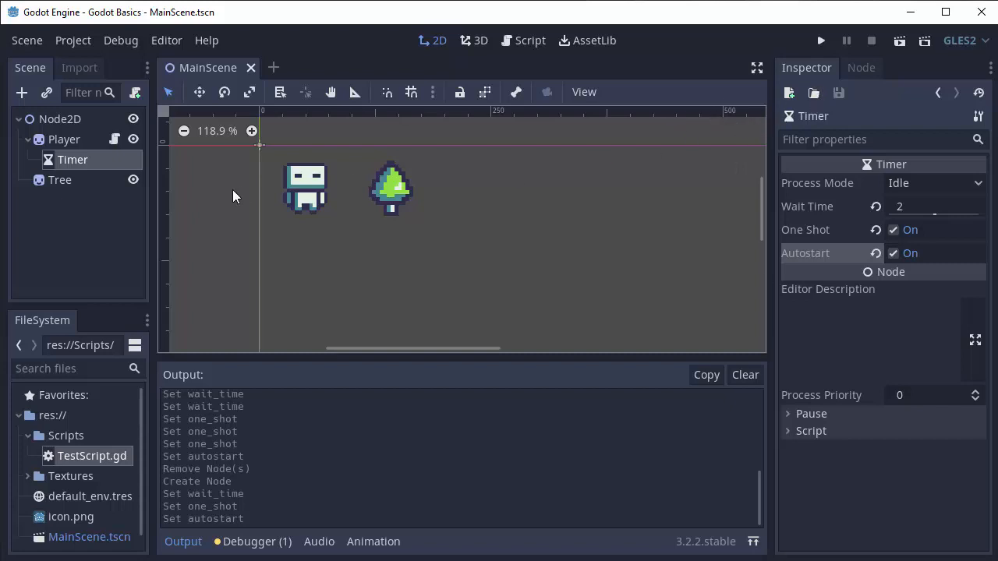
{"action": "mouse_move", "coordinate": [867, 74]}
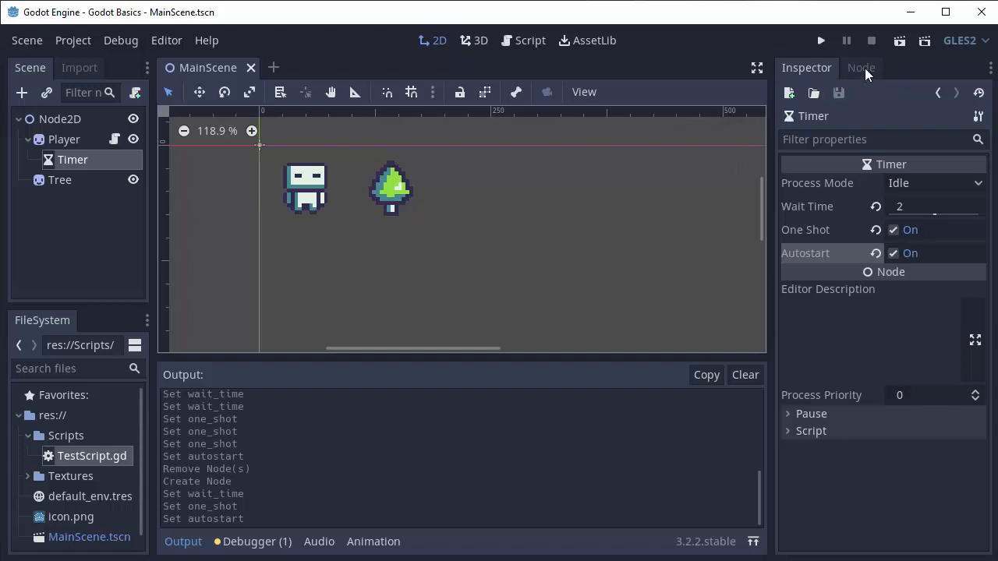
Show the Timer's signal list and select its timeout() signal
{"action": "left_click", "coordinate": [861, 69]}
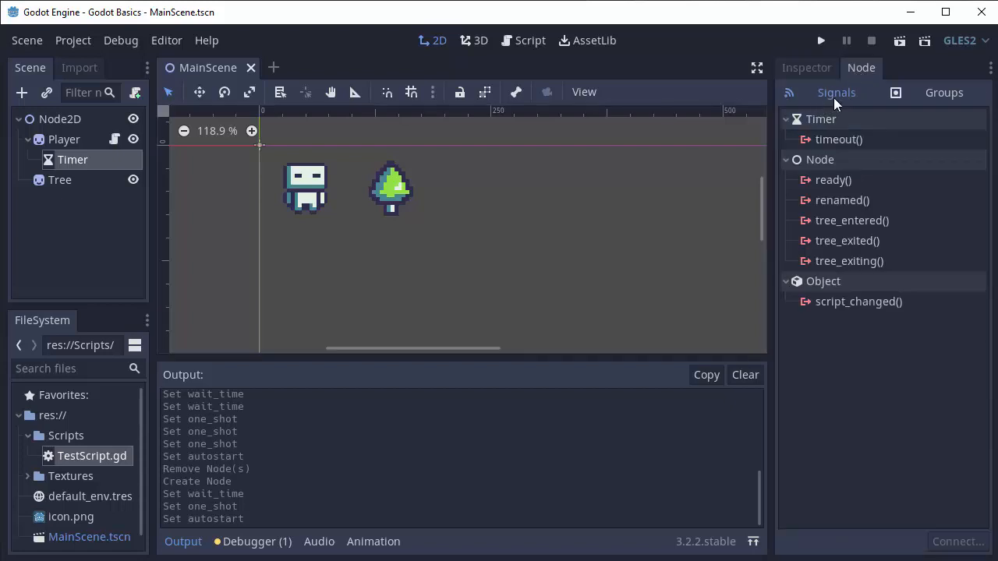
{"action": "mouse_move", "coordinate": [876, 366]}
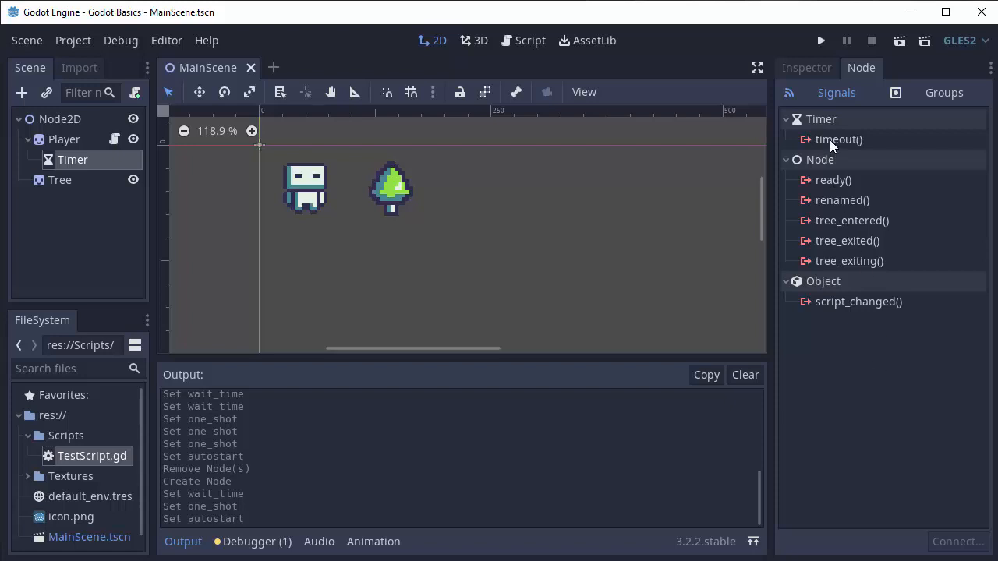
{"action": "left_click", "coordinate": [838, 138]}
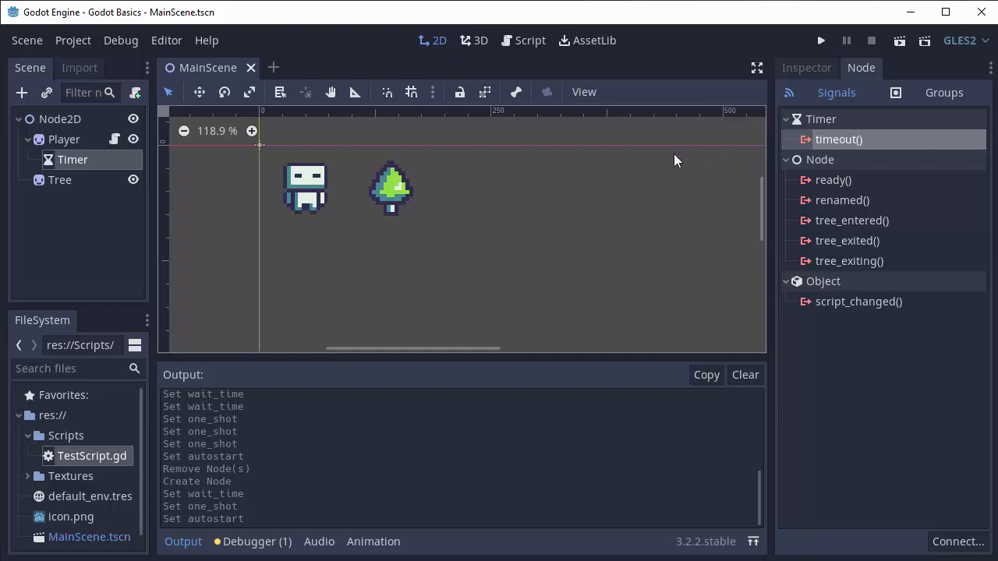
{"action": "left_click", "coordinate": [806, 68]}
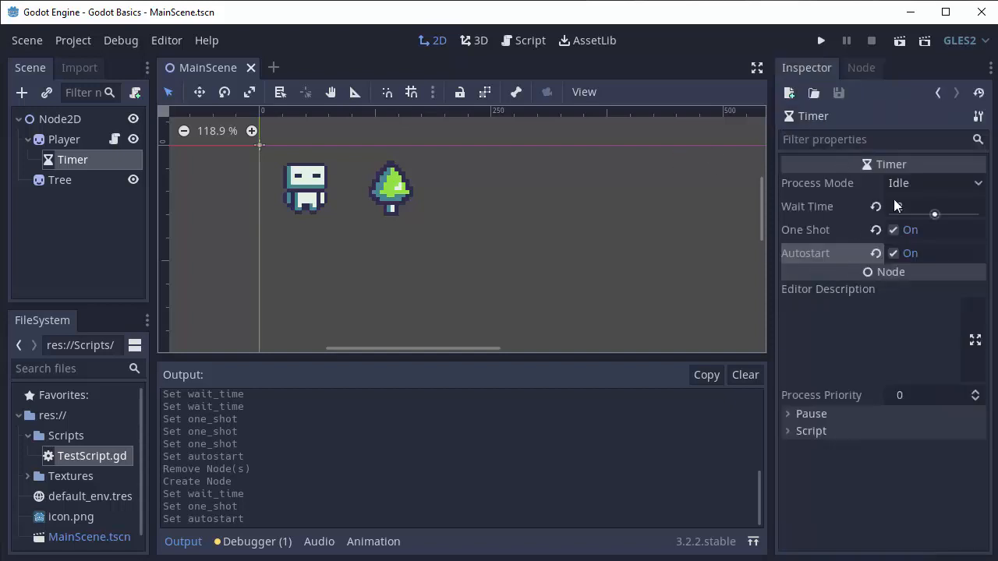
{"action": "left_click", "coordinate": [860, 68]}
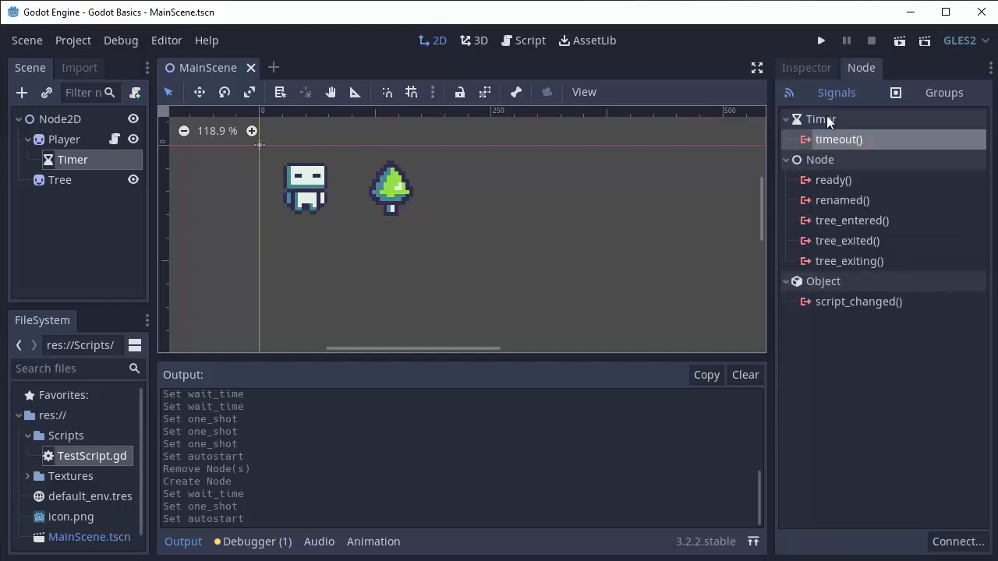
{"action": "mouse_move", "coordinate": [839, 141]}
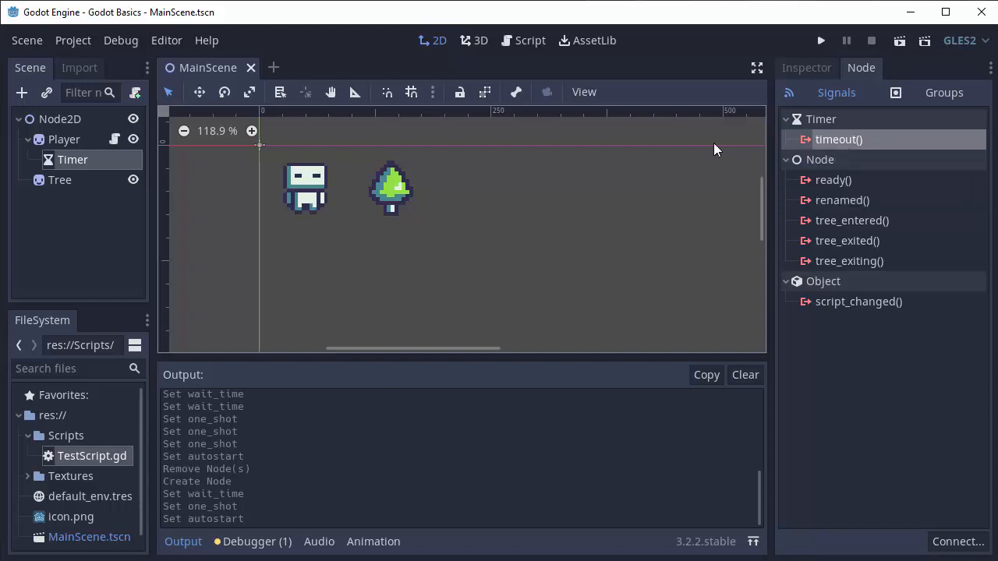
Open the Player script and begin connecting timeout to Player's _on_Timer_timeout
{"action": "left_click", "coordinate": [113, 140]}
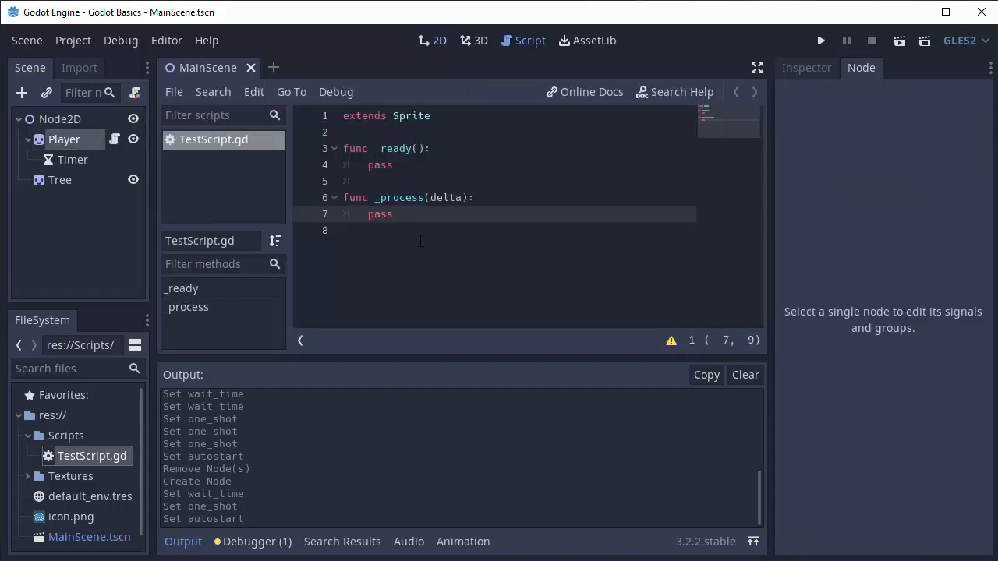
{"action": "left_click", "coordinate": [72, 159]}
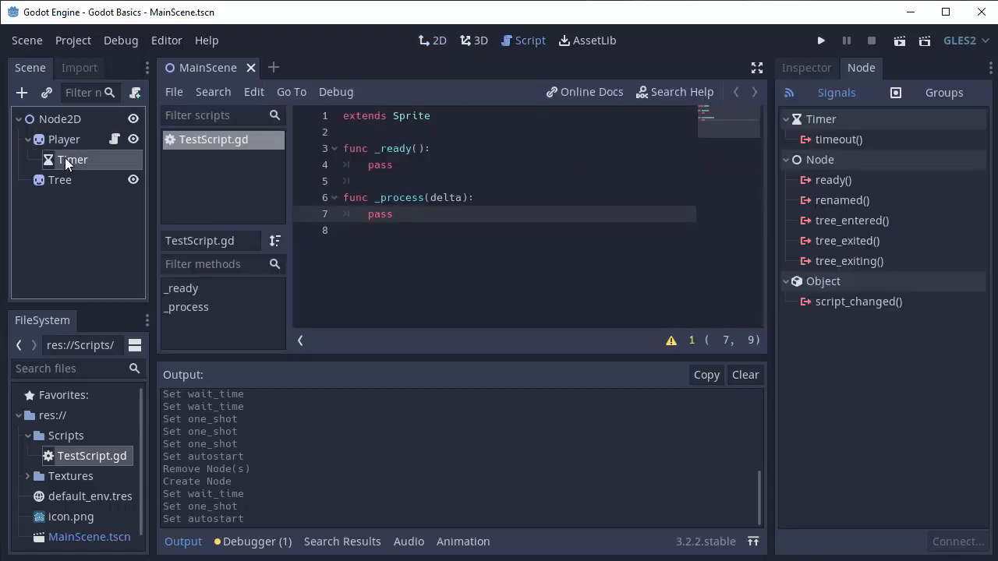
{"action": "left_click", "coordinate": [839, 139]}
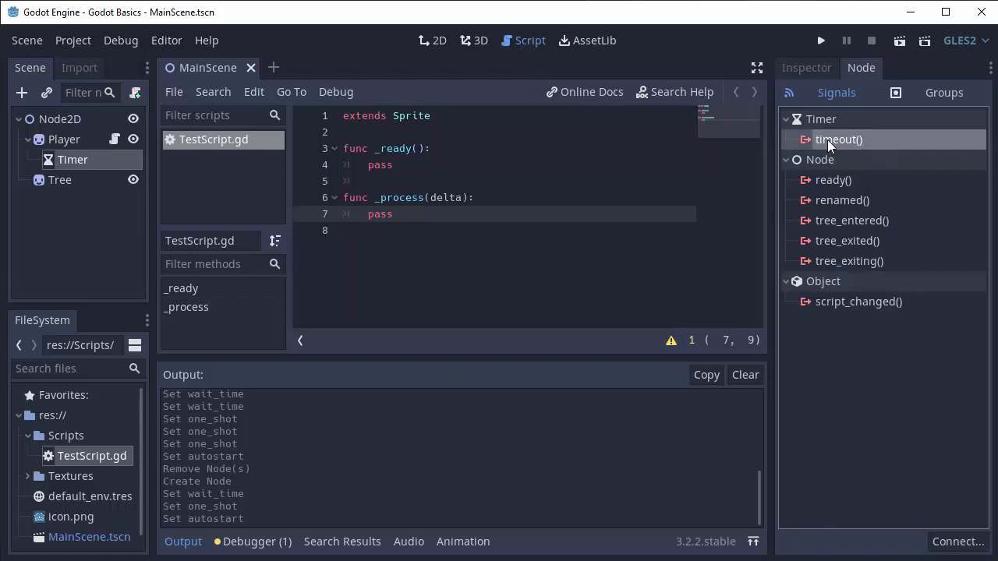
{"action": "mouse_move", "coordinate": [839, 140]}
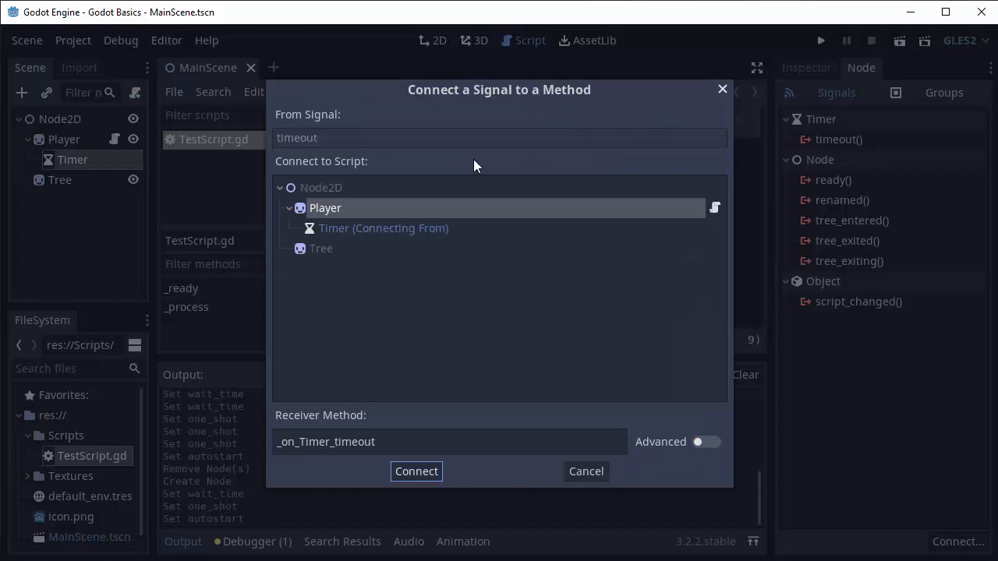
{"action": "mouse_move", "coordinate": [362, 287]}
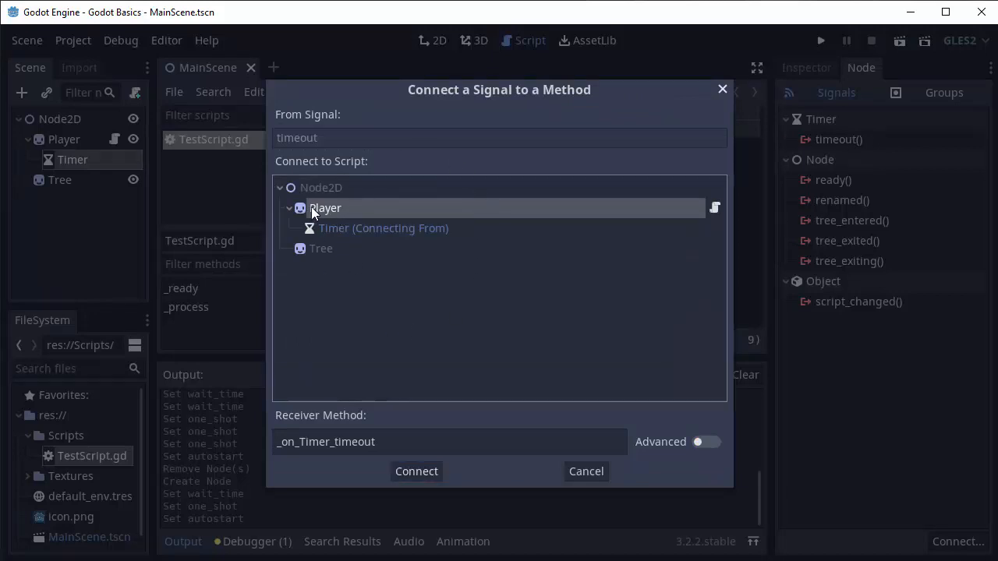
{"action": "mouse_move", "coordinate": [702, 225]}
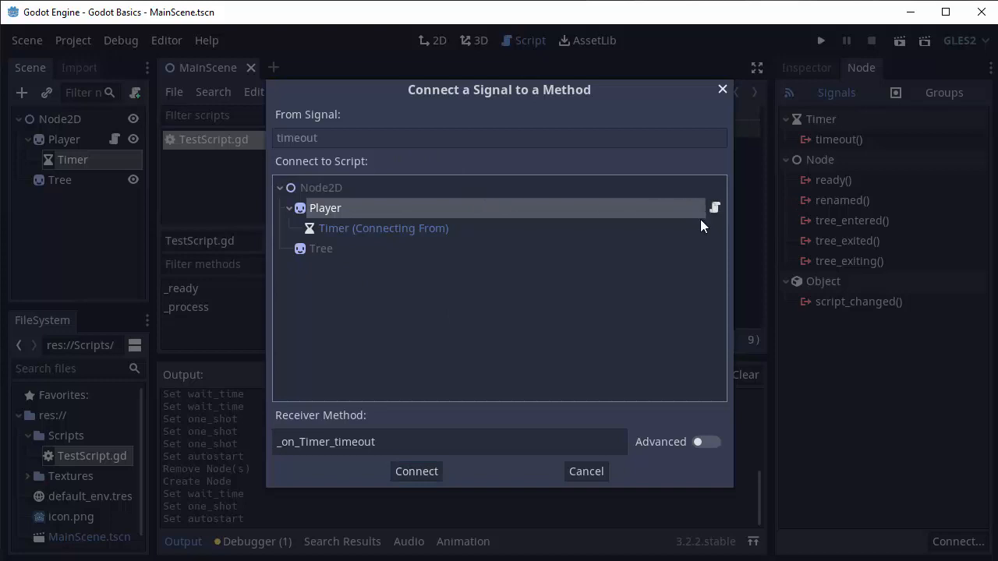
{"action": "mouse_move", "coordinate": [449, 282]}
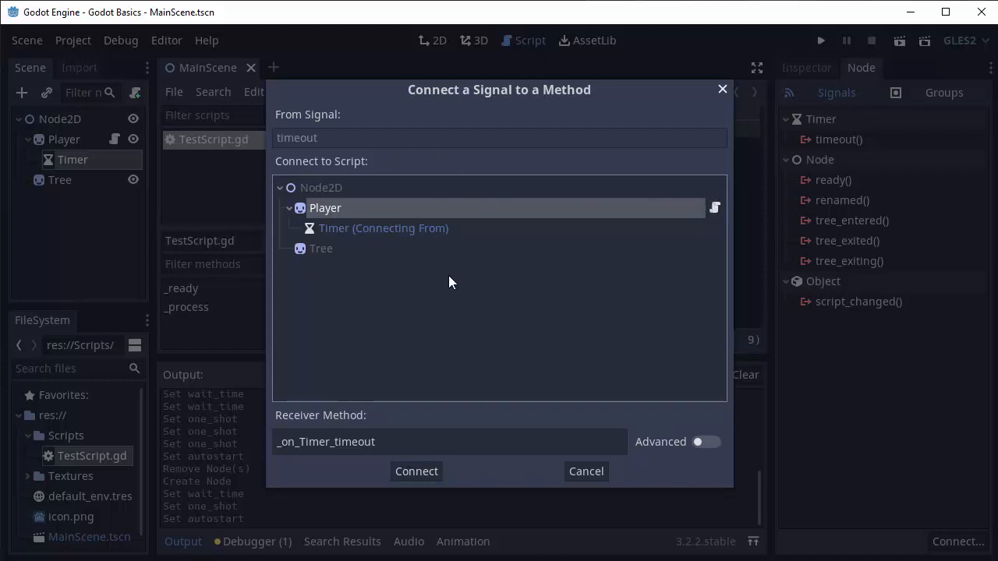
{"action": "mouse_move", "coordinate": [317, 257]}
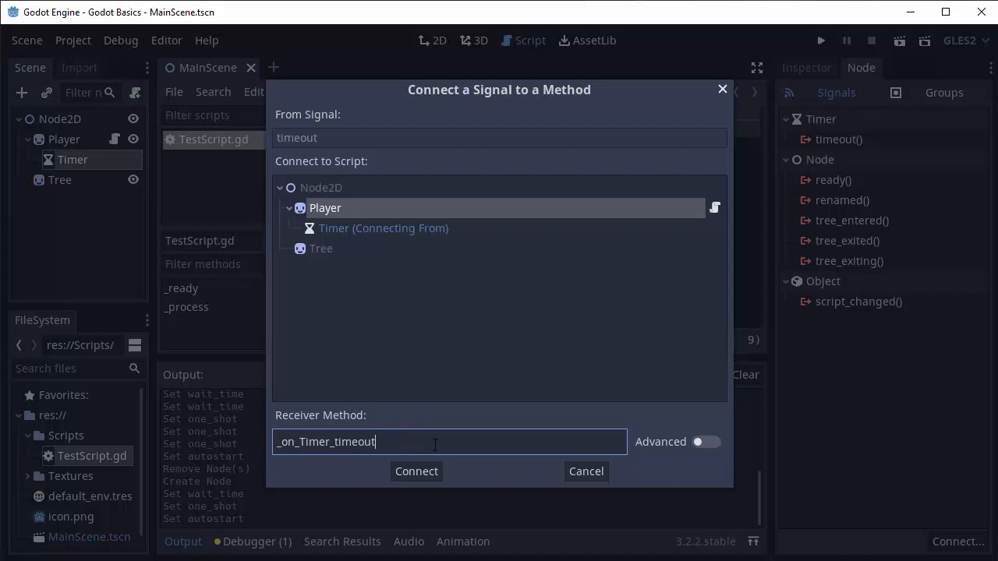
Connect timeout to the Player script handler and review its connections
{"action": "left_click", "coordinate": [416, 470]}
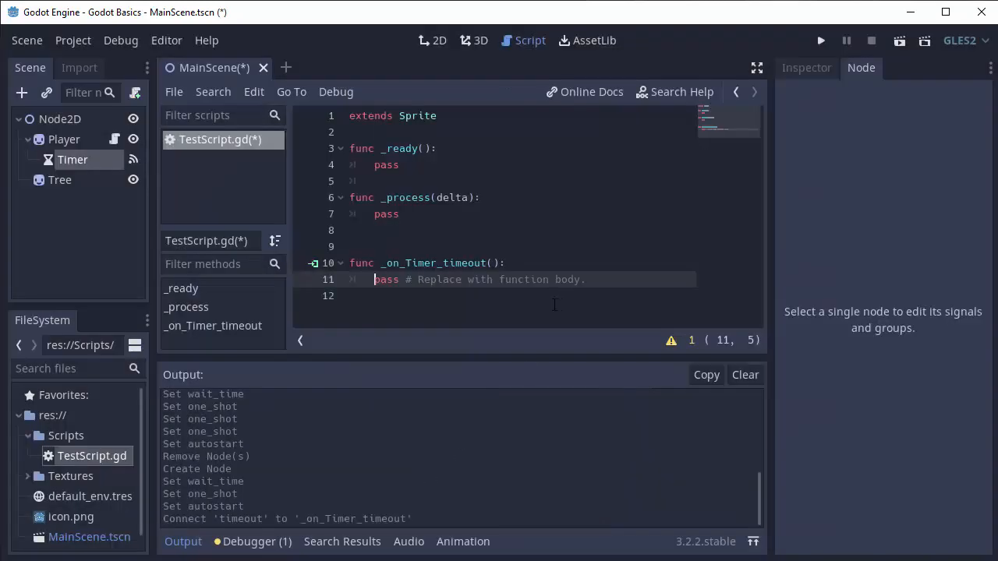
{"action": "mouse_move", "coordinate": [318, 150]}
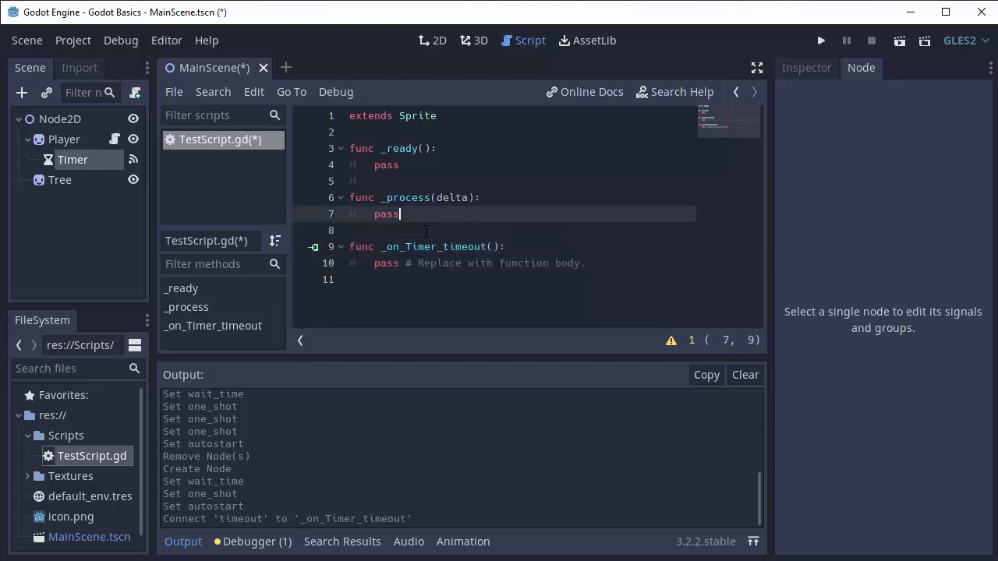
{"action": "left_click", "coordinate": [314, 246]}
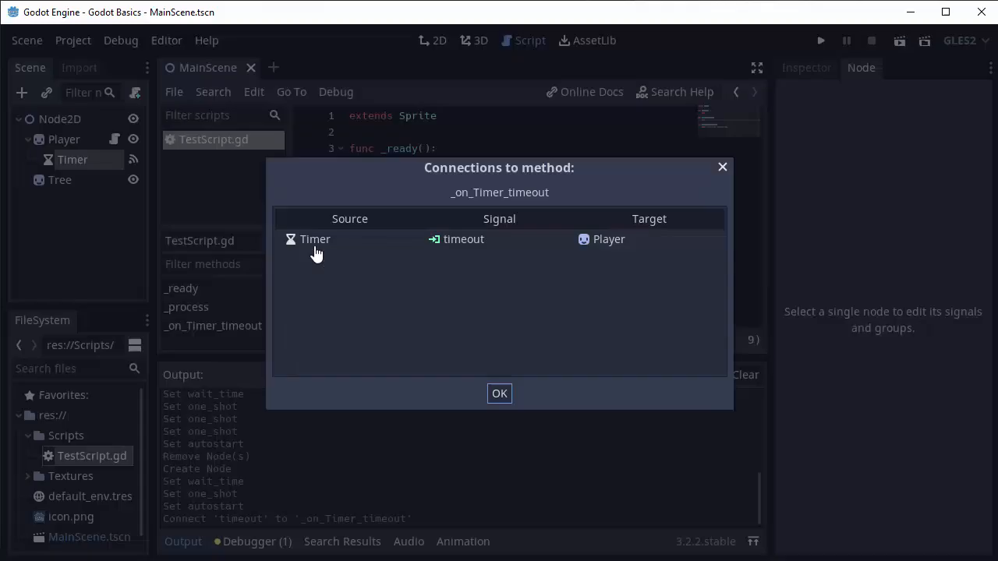
{"action": "mouse_move", "coordinate": [363, 240]}
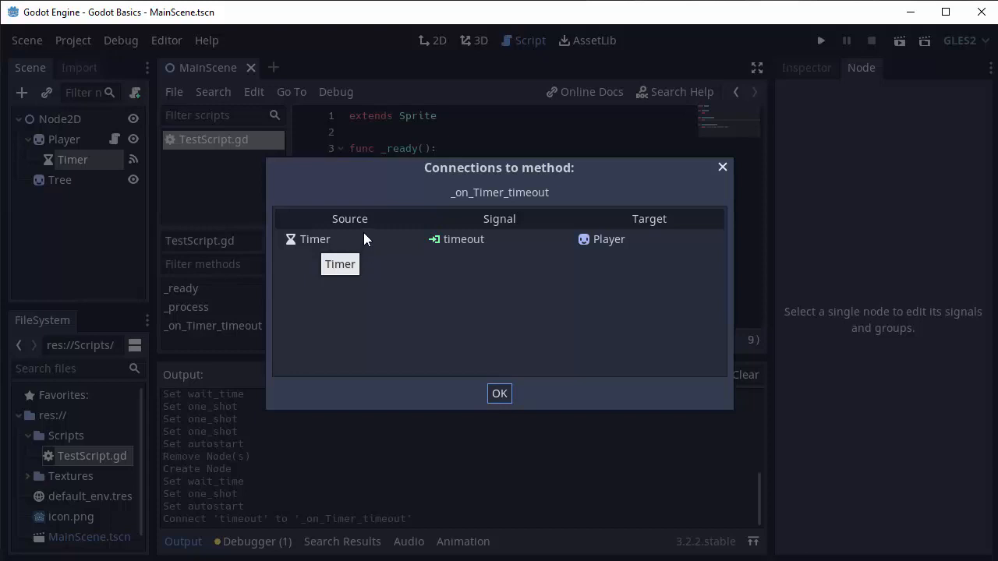
{"action": "mouse_move", "coordinate": [435, 221]}
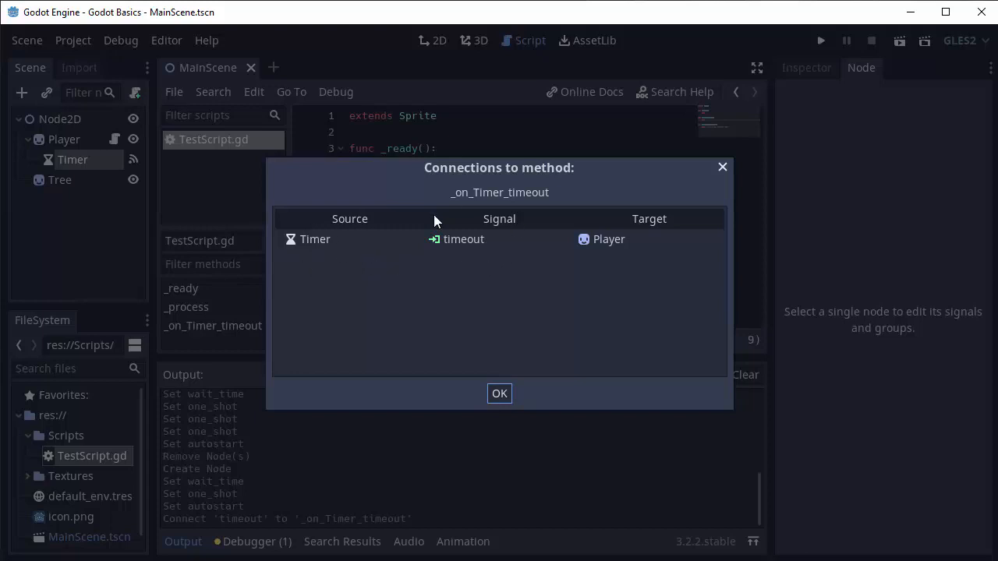
{"action": "mouse_move", "coordinate": [506, 246]}
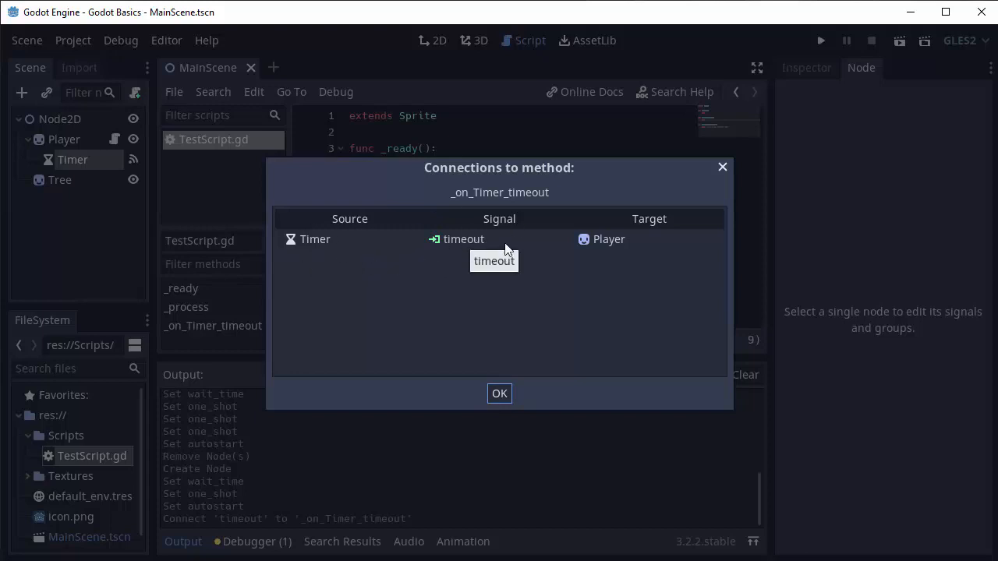
{"action": "left_click", "coordinate": [498, 393]}
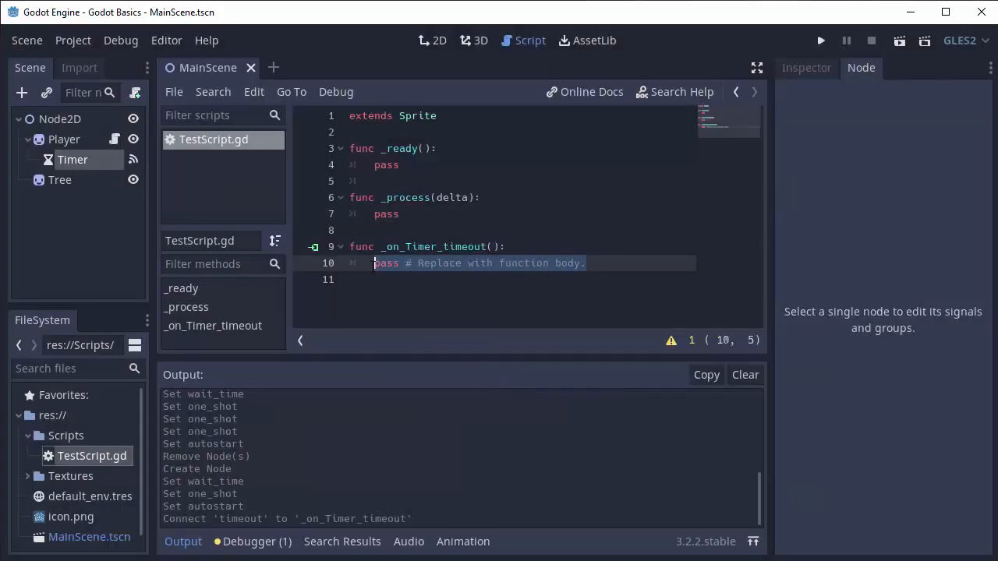
Replace pass in _on_Timer_timeout with visible = false
{"action": "type", "text": "visi"}
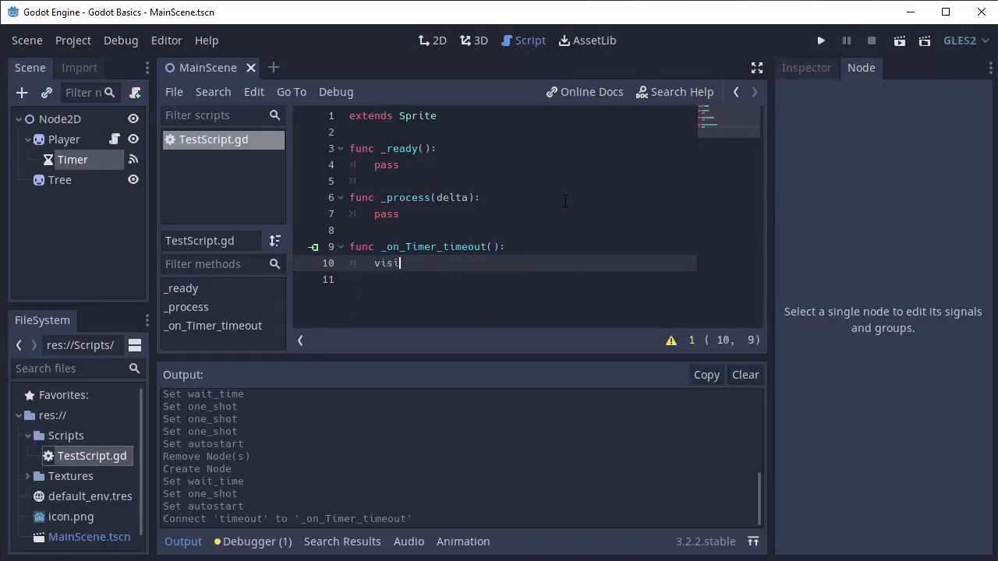
{"action": "type", "text": "ble = fals"}
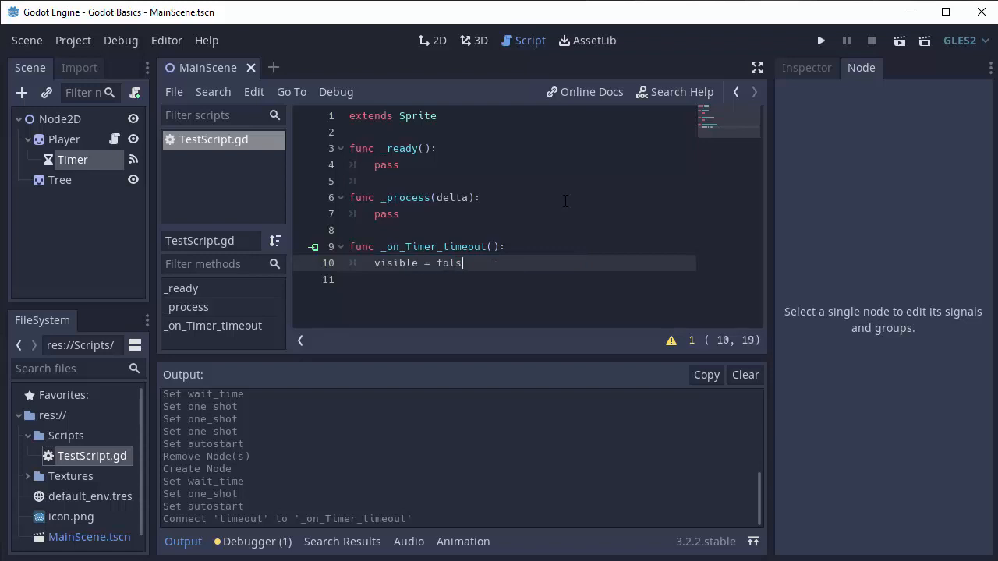
{"action": "type", "text": "e"}
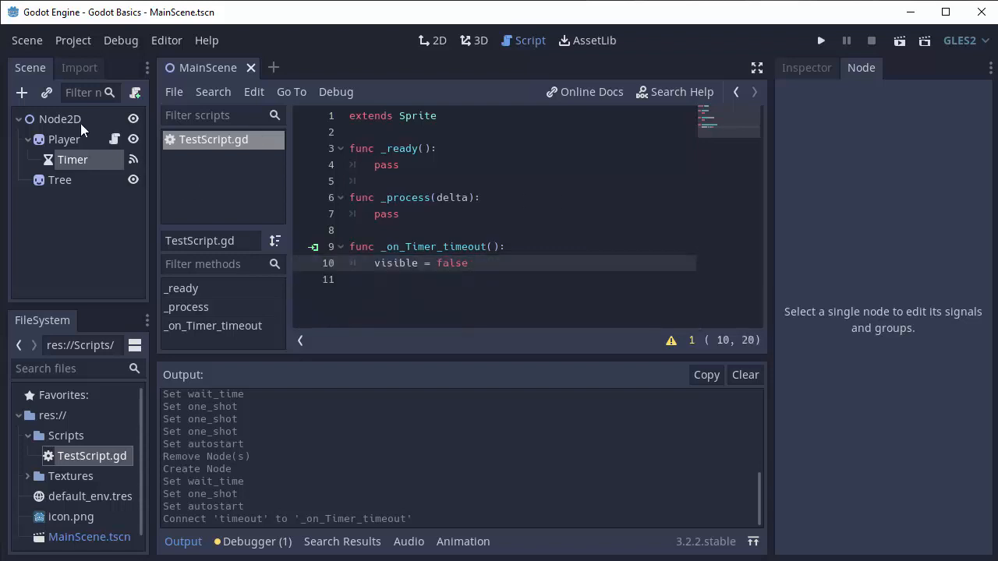
Run the game so the player disappears after the timer, then stop it
{"action": "left_click", "coordinate": [820, 41]}
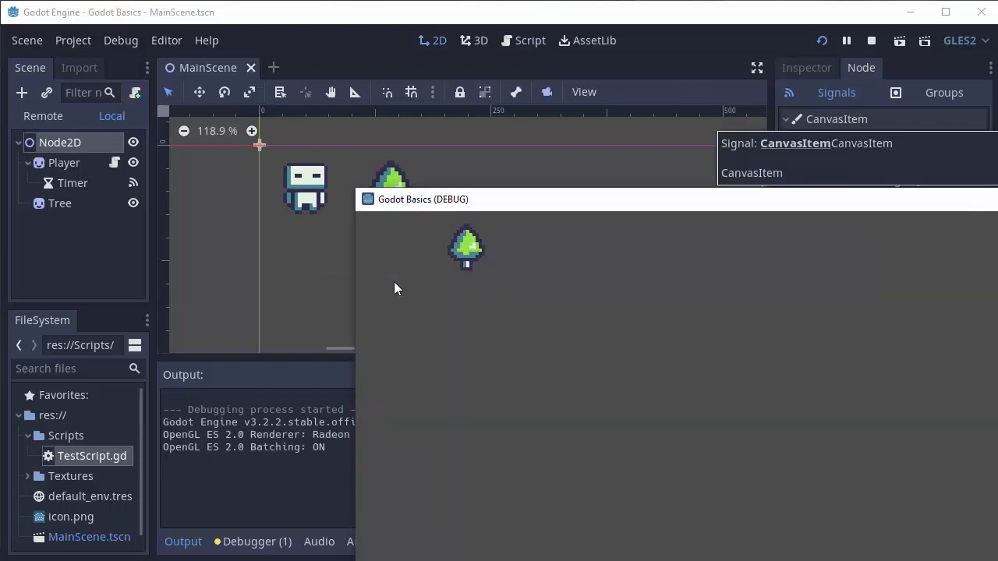
{"action": "mouse_move", "coordinate": [396, 286]}
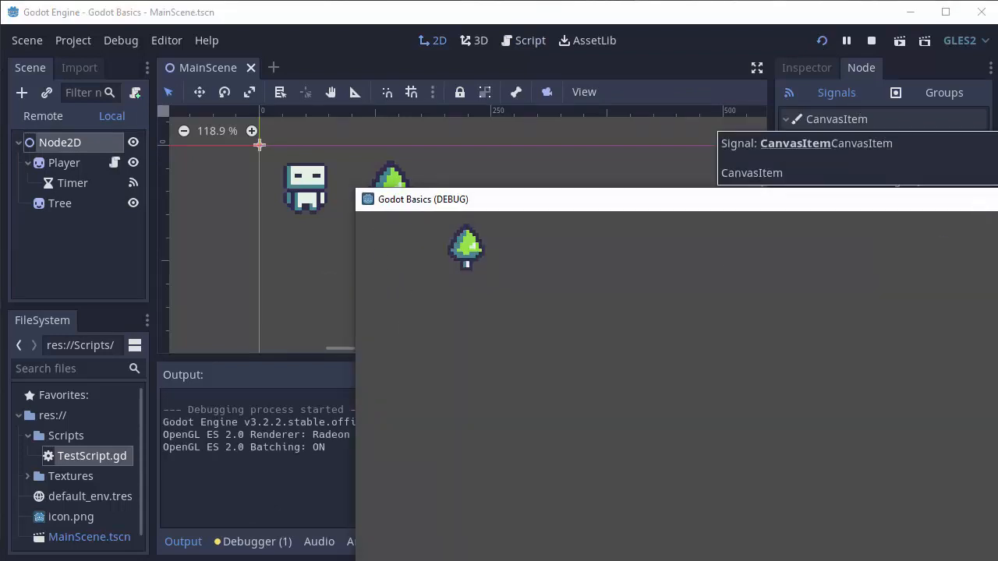
{"action": "left_click", "coordinate": [872, 40]}
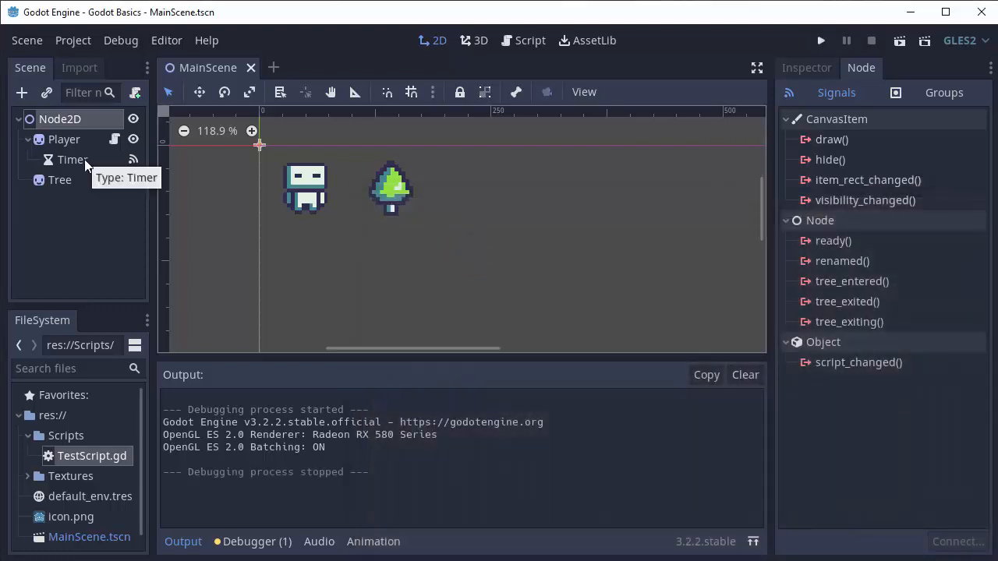
Select the Timer and cancel an accidental connection dialog for the ready signal
{"action": "left_click", "coordinate": [72, 159]}
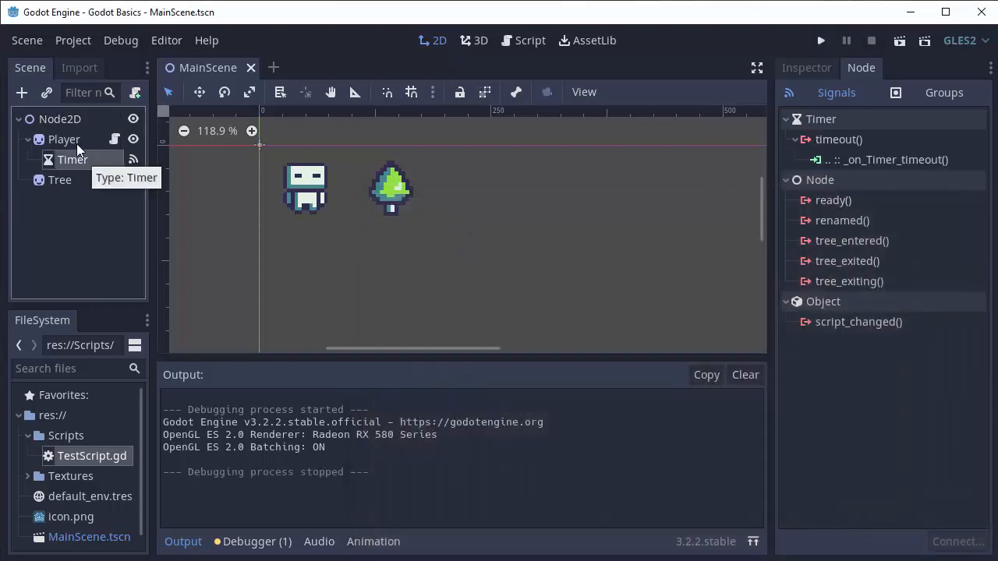
{"action": "mouse_move", "coordinate": [917, 225]}
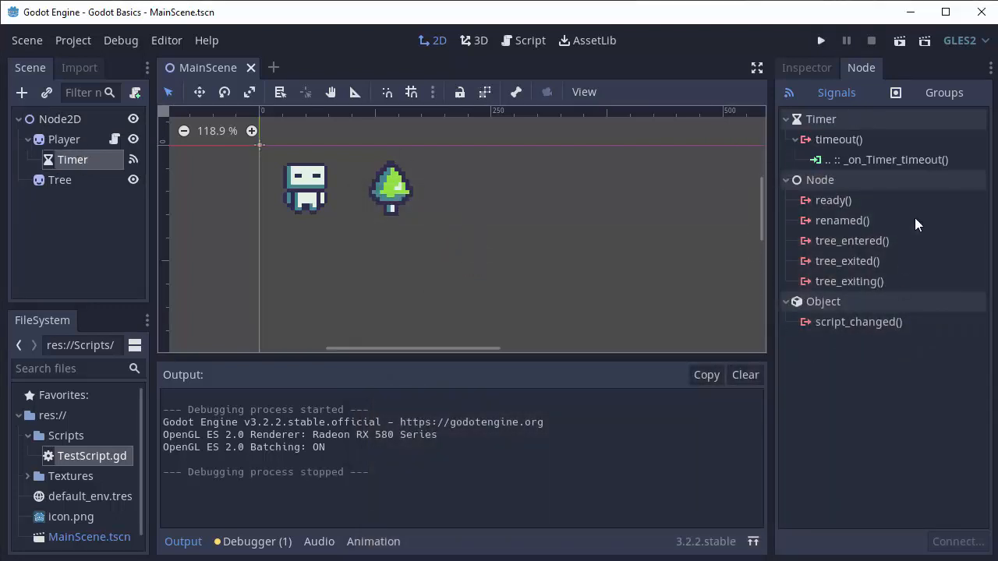
{"action": "double_click", "coordinate": [832, 199]}
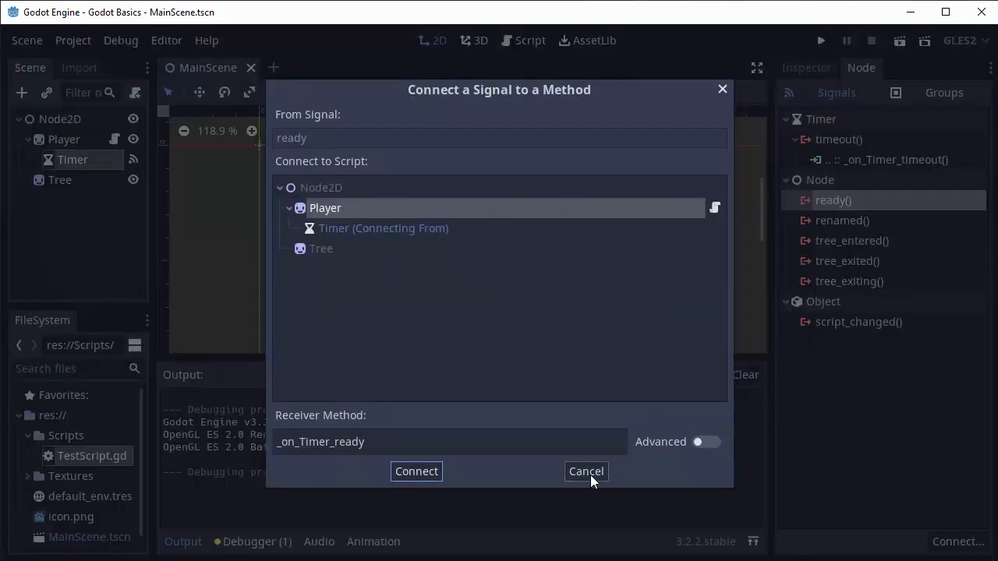
{"action": "left_click", "coordinate": [586, 471]}
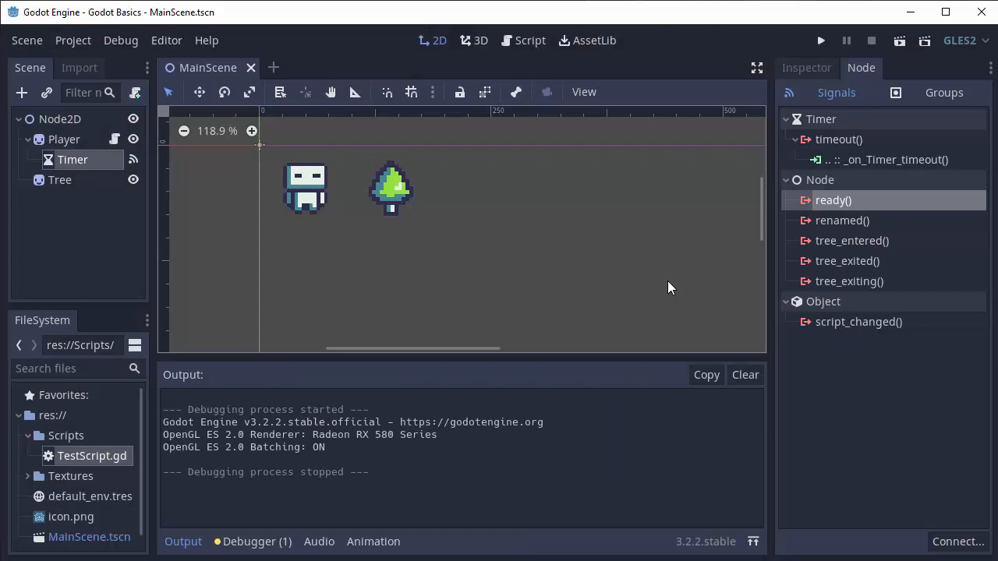
{"action": "mouse_move", "coordinate": [861, 152]}
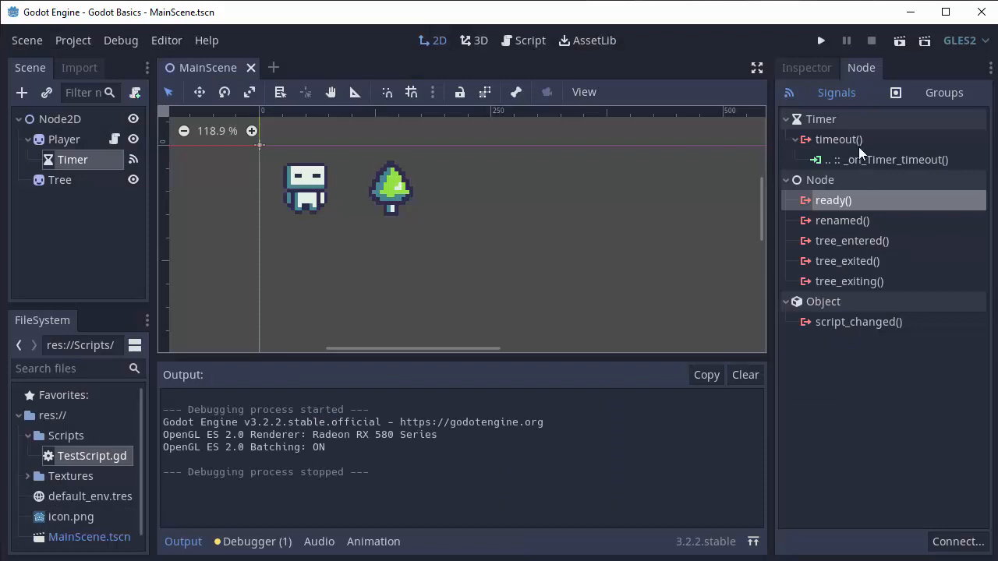
{"action": "mouse_move", "coordinate": [838, 141]}
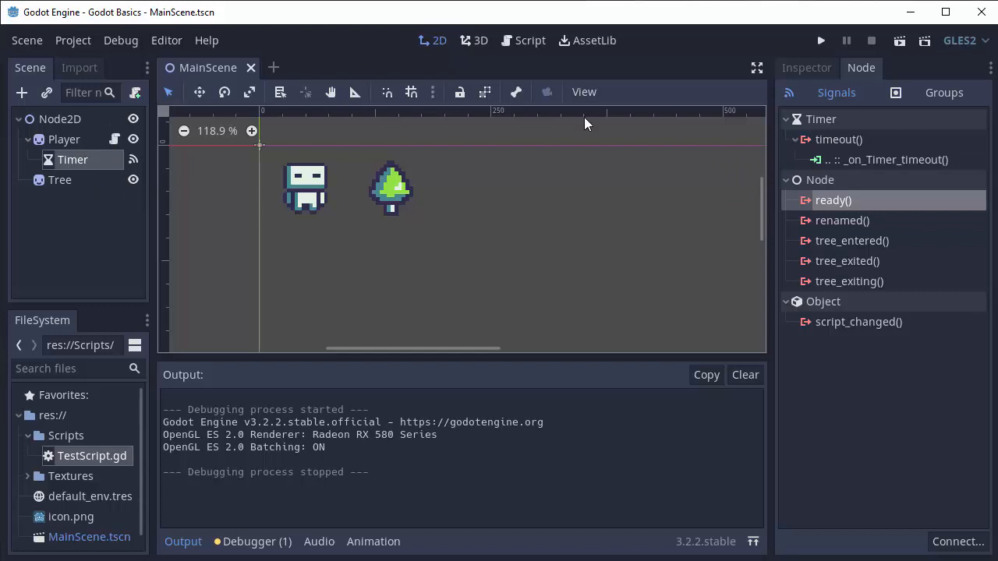
{"action": "mouse_move", "coordinate": [848, 146]}
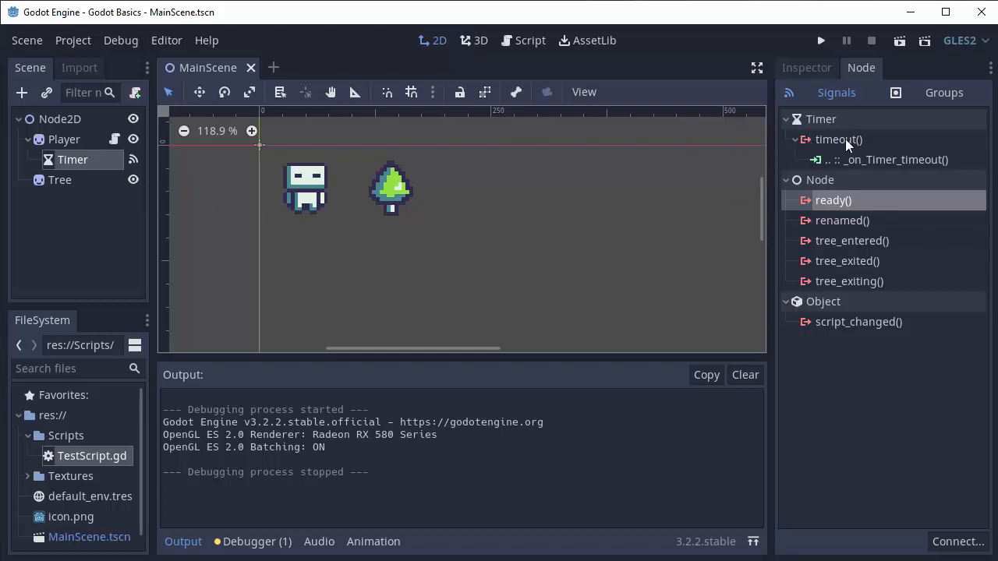
Disconnect the Timer's timeout signal from _on_Timer_timeout
{"action": "double_click", "coordinate": [839, 139]}
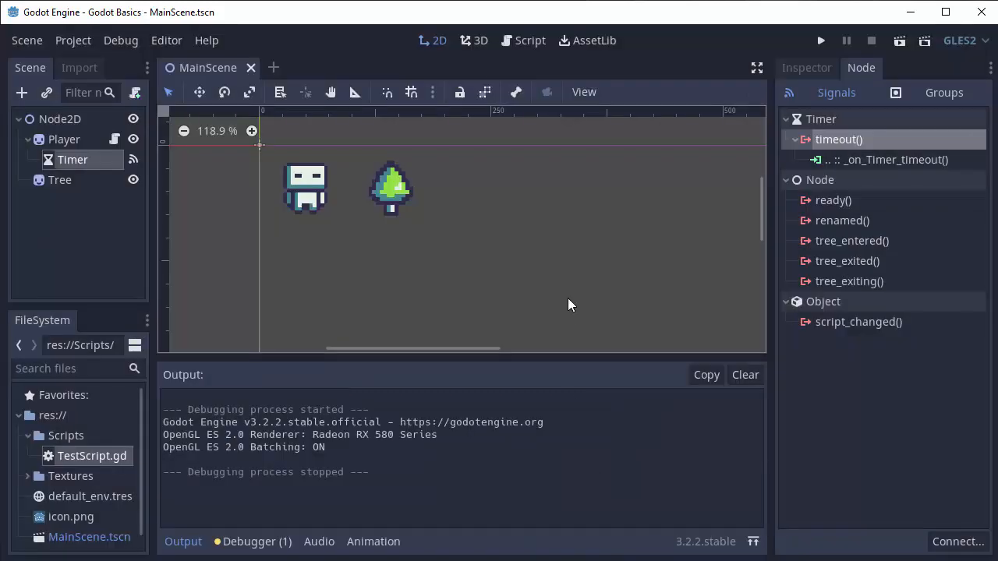
{"action": "mouse_move", "coordinate": [729, 205]}
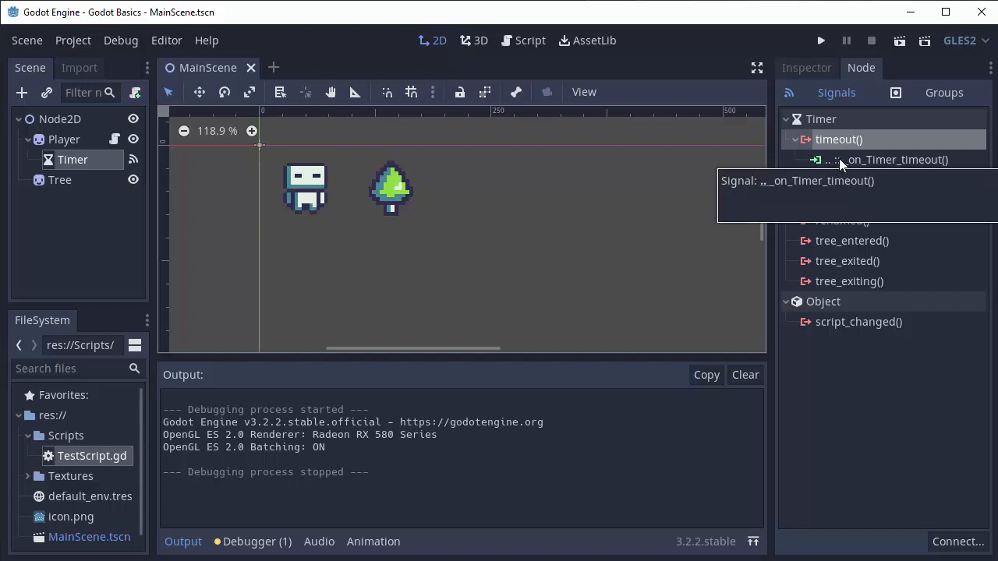
{"action": "right_click", "coordinate": [896, 159]}
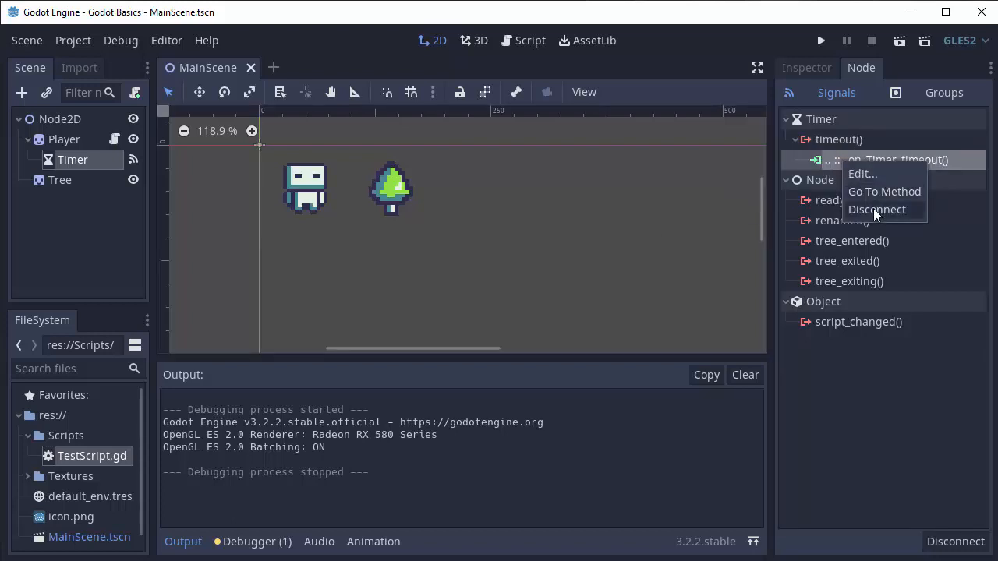
{"action": "left_click", "coordinate": [876, 208]}
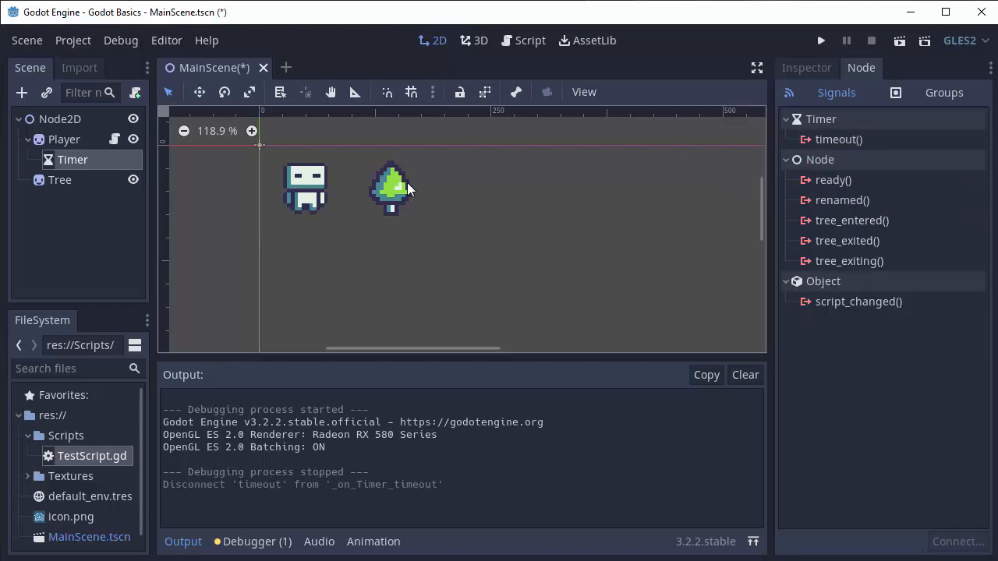
Return to the Player script and save MainScene with Ctrl+S
{"action": "left_click", "coordinate": [530, 41]}
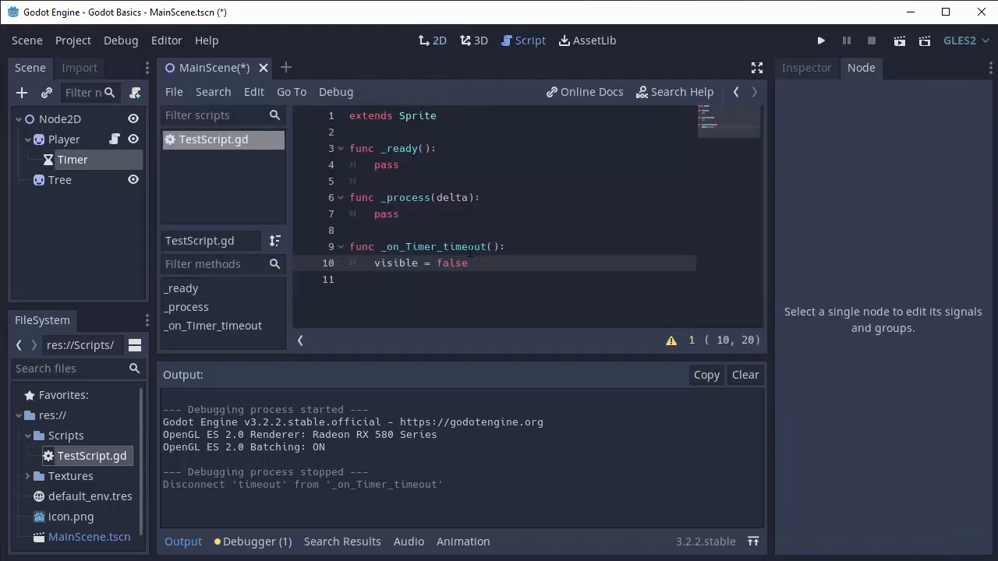
{"action": "key", "text": "ctrl+s"}
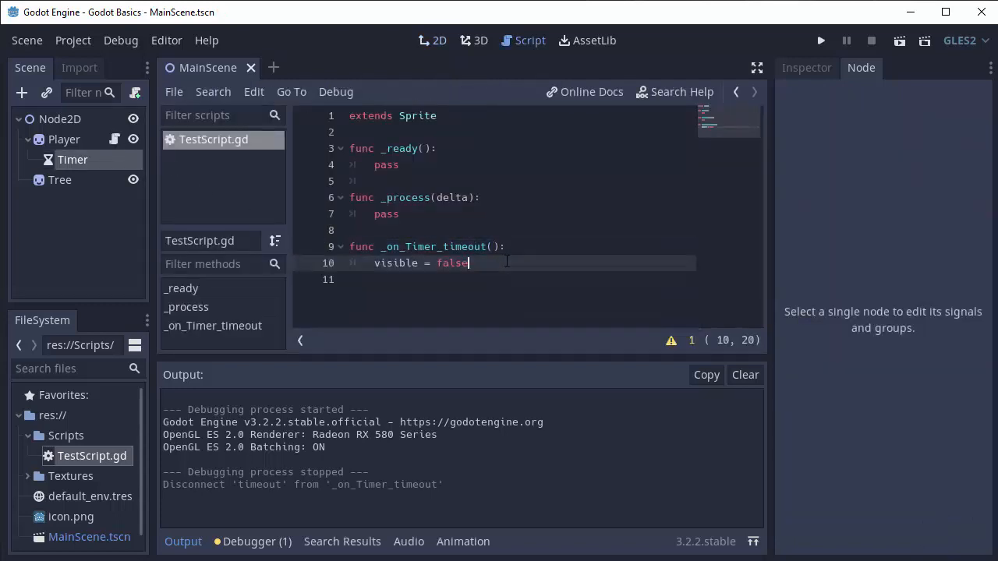